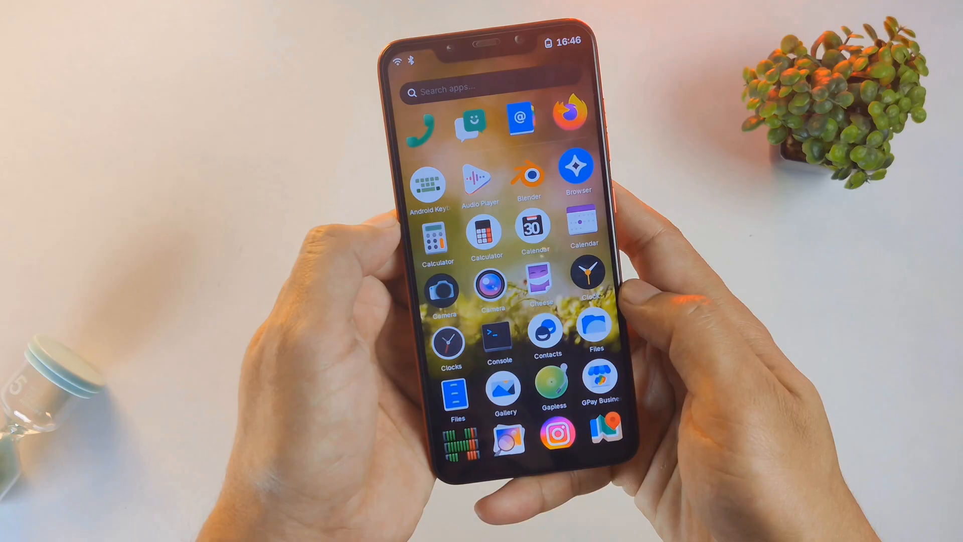
# Step: Open Settings > System > About, showing Xiaomi Poco F1 on postmarketOS v25.06 with 5.4 GiB memory
pyautogui.scroll(-3)
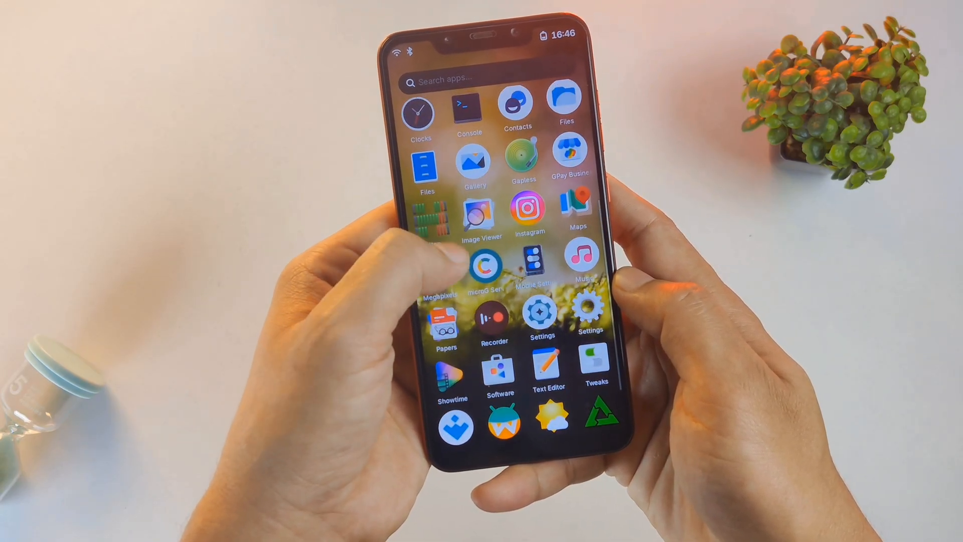
pyautogui.click(541, 311)
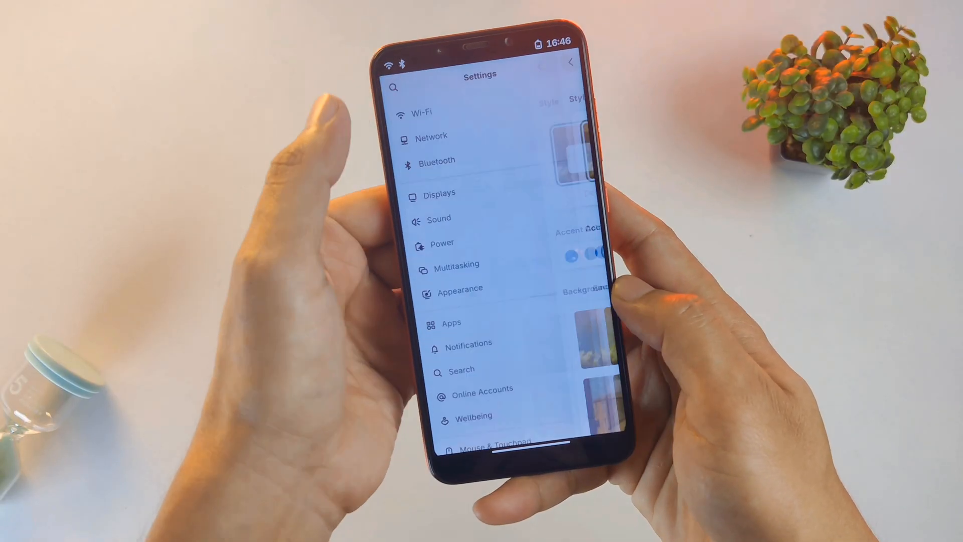
pyautogui.scroll(-3)
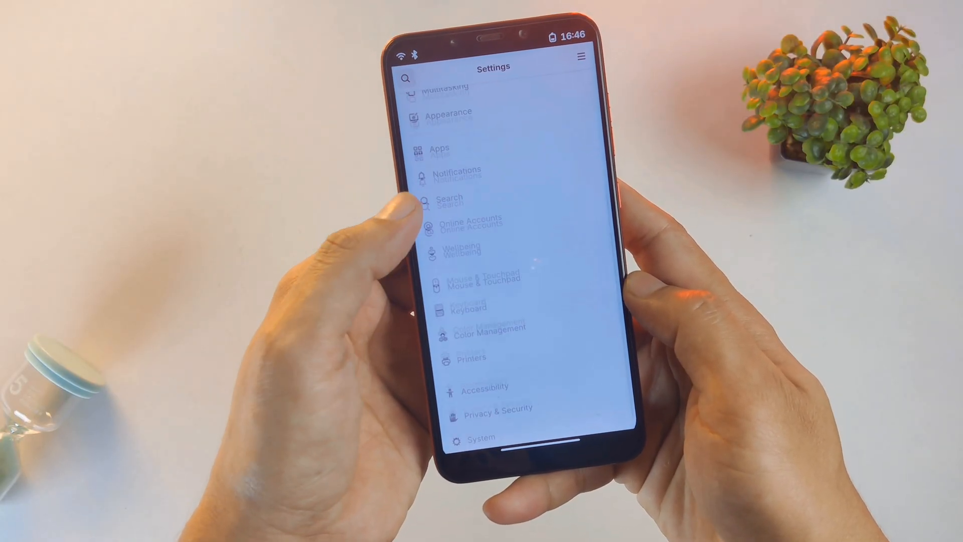
pyautogui.click(482, 436)
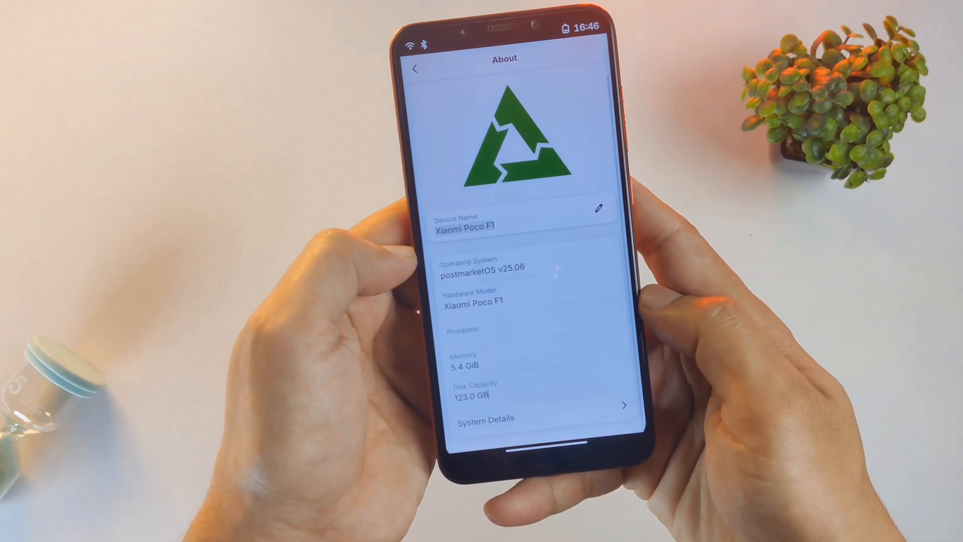
# Step: Read System Details listing FD630 graphics, then close the sheet to return to the app grid
pyautogui.click(486, 418)
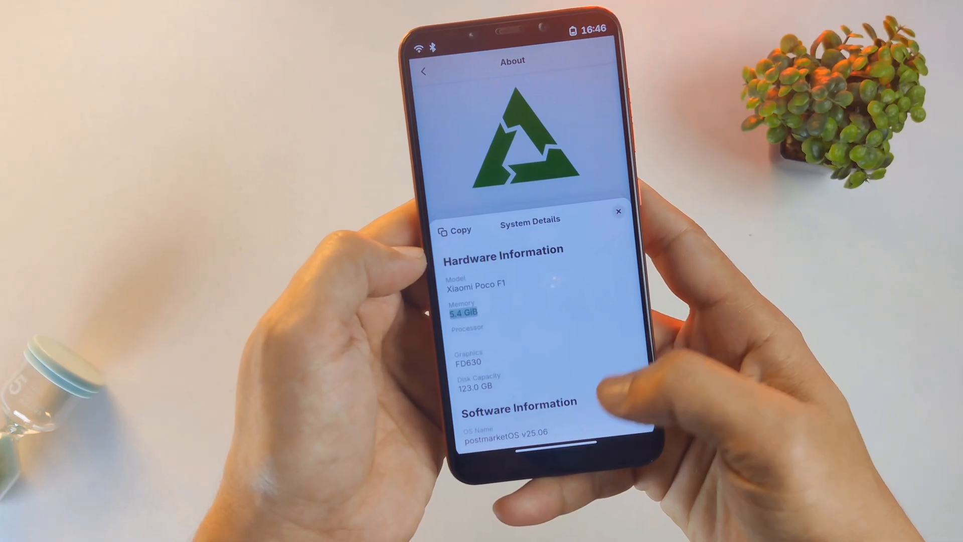
pyautogui.scroll(-3)
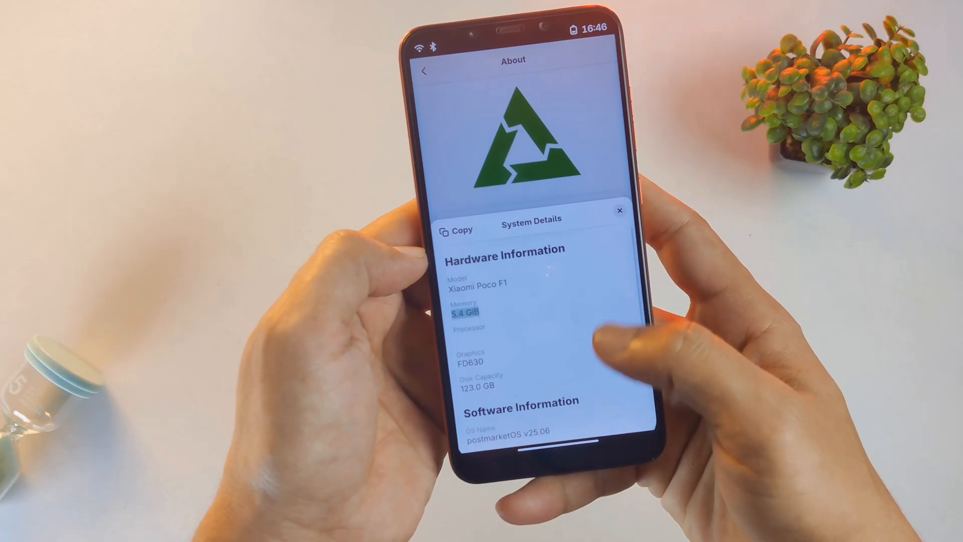
pyautogui.click(619, 212)
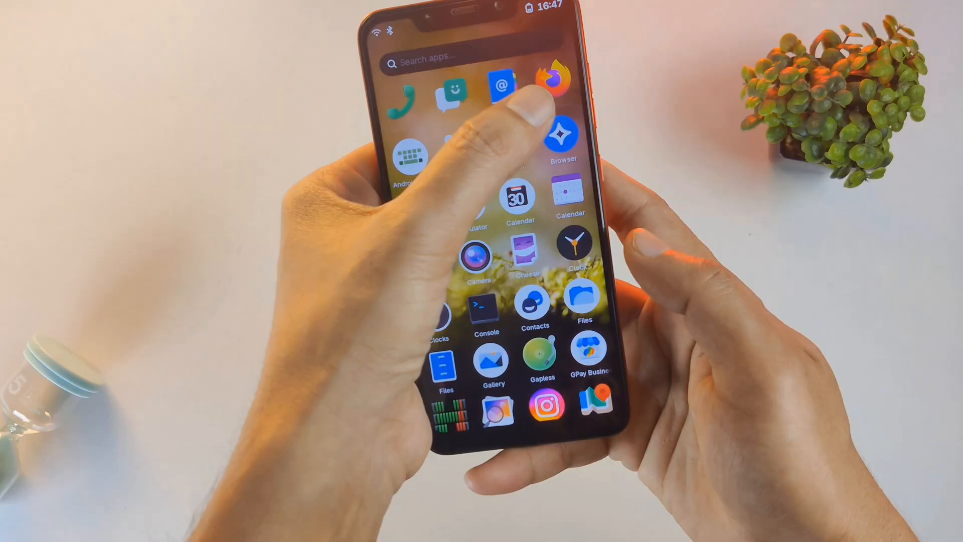
# Step: In Console, run 'sudo apk add git' and confirm the git installation
pyautogui.scroll(-3)
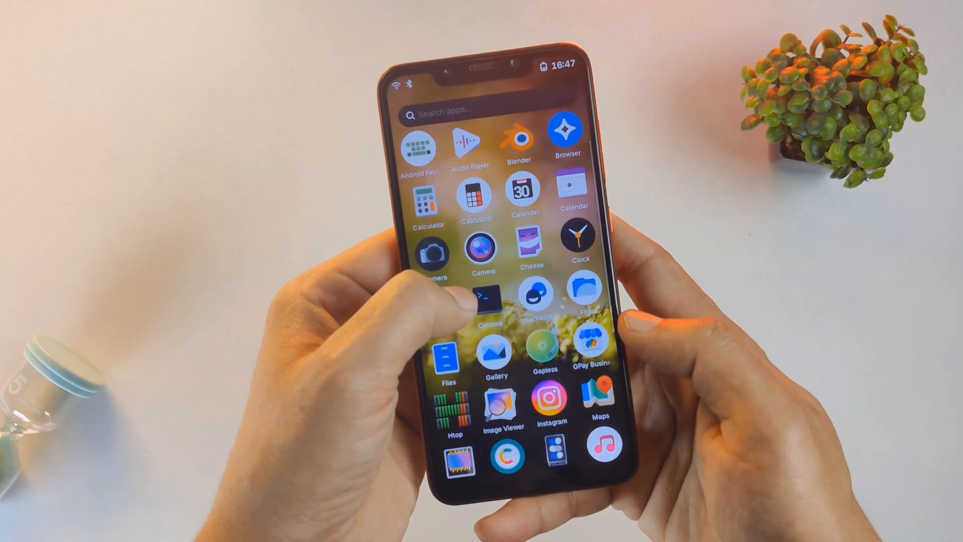
pyautogui.click(485, 297)
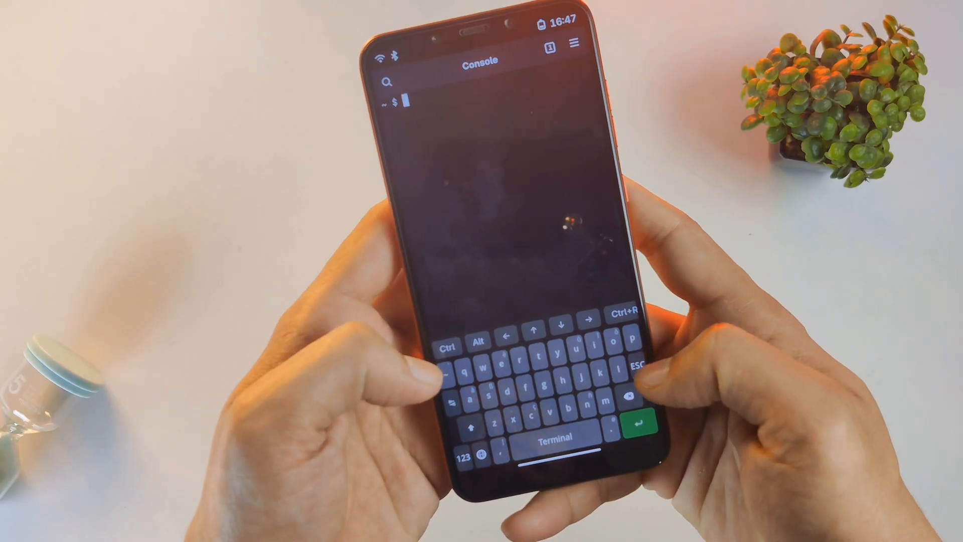
pyautogui.write('sudo')
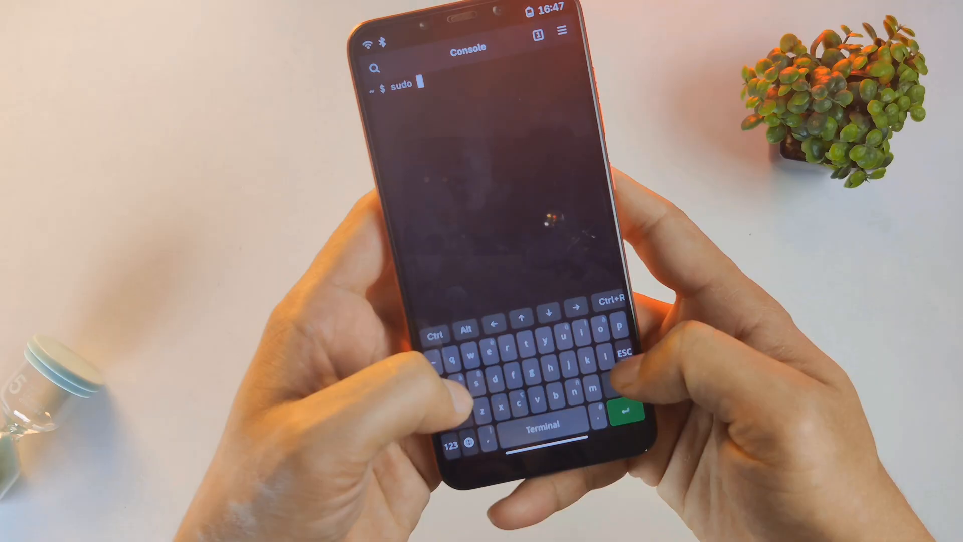
pyautogui.write('apk add git')
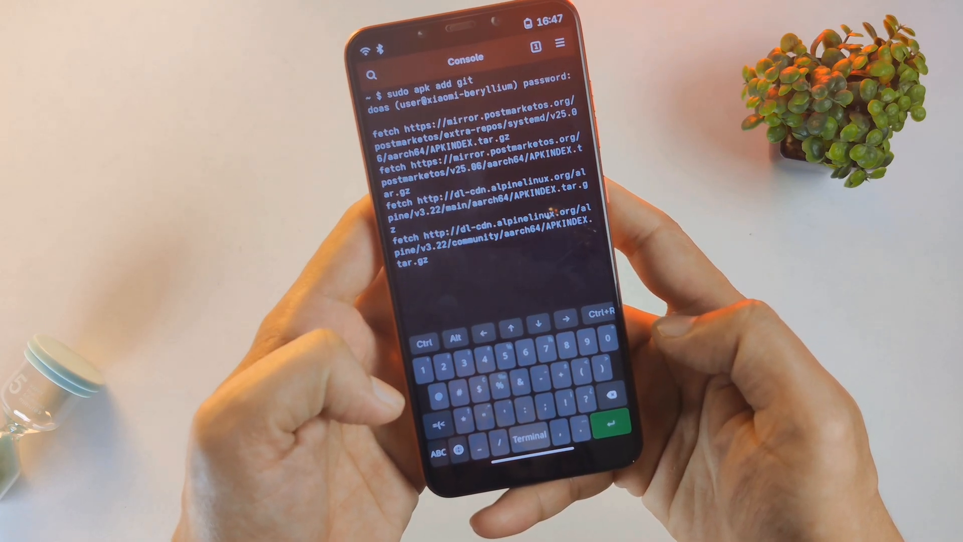
pyautogui.click(607, 422)
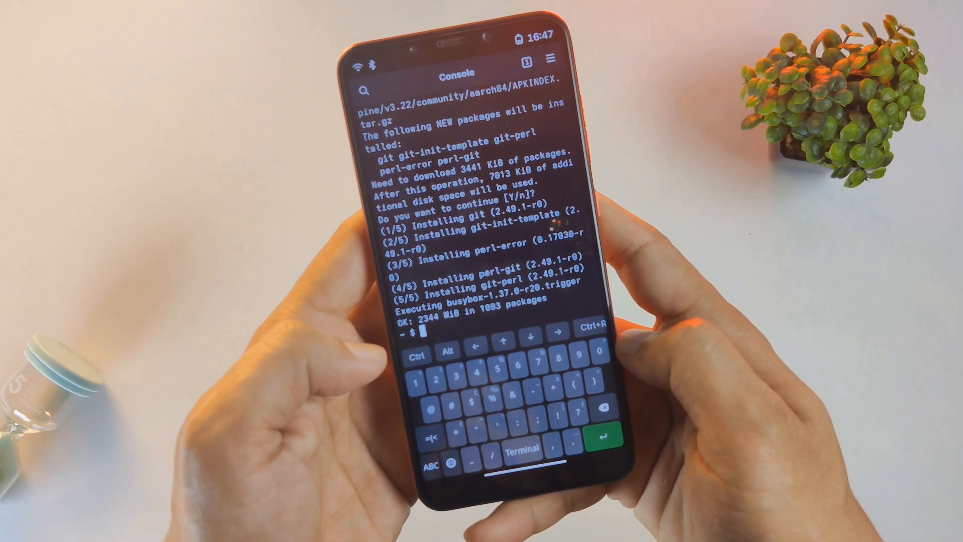
# Step: Run 'htop' to view the running processes
pyautogui.click(432, 448)
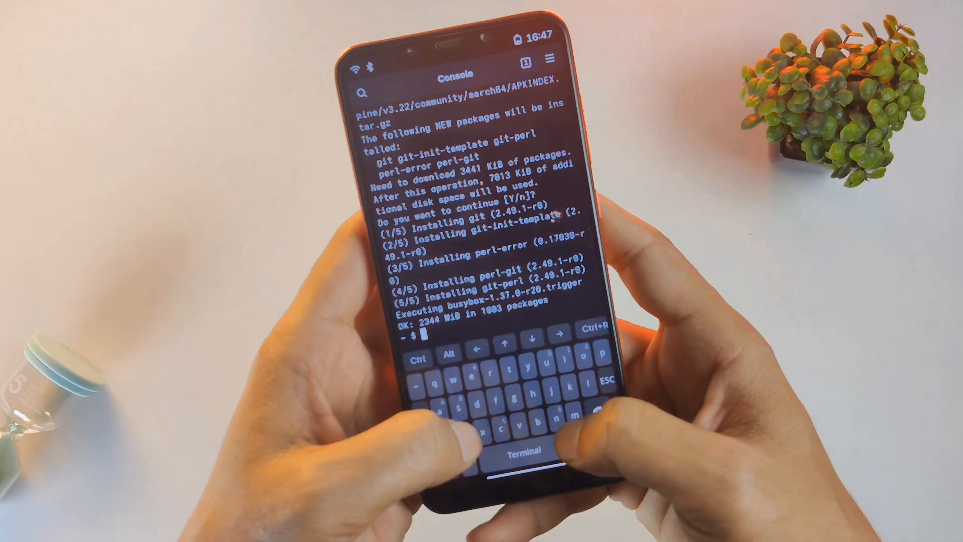
pyautogui.write('htop')
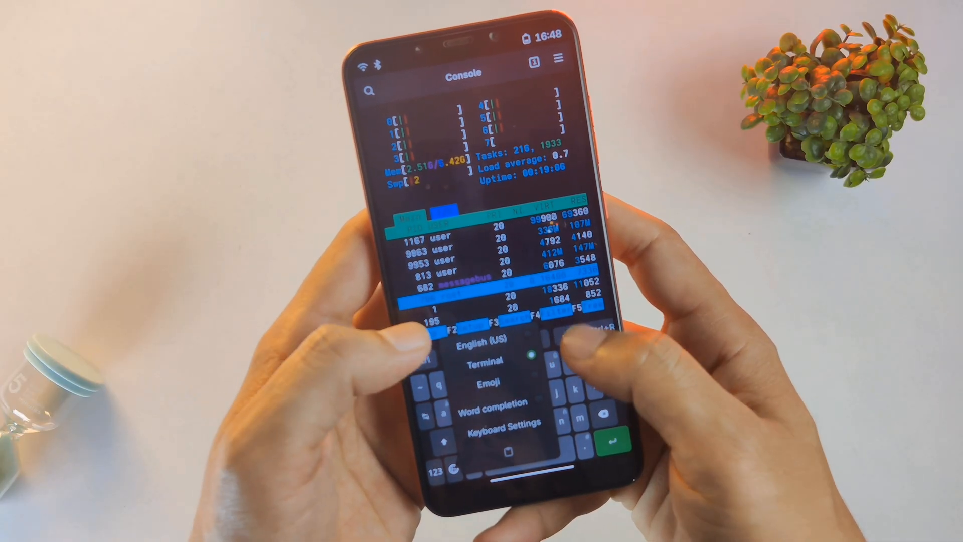
pyautogui.click(485, 362)
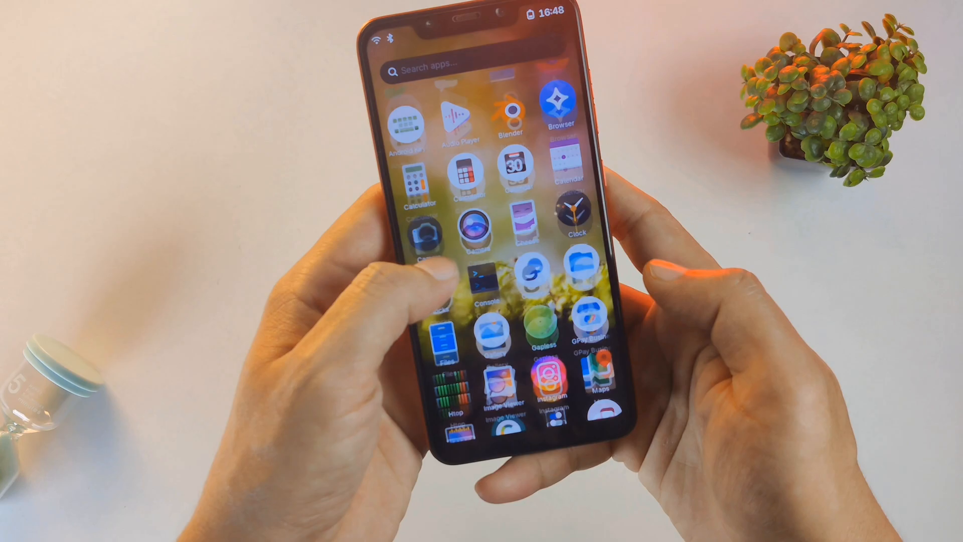
pyautogui.scroll(-3)
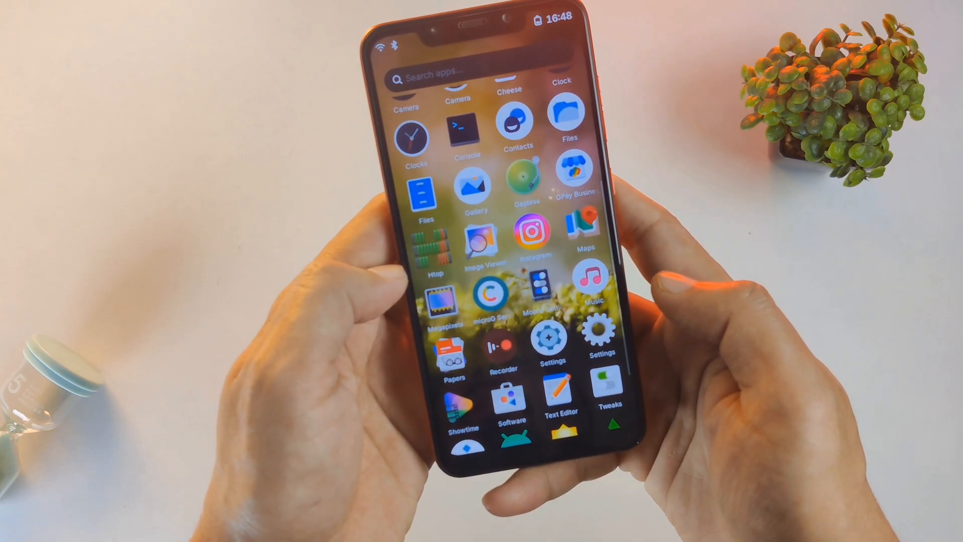
pyautogui.scroll(-3)
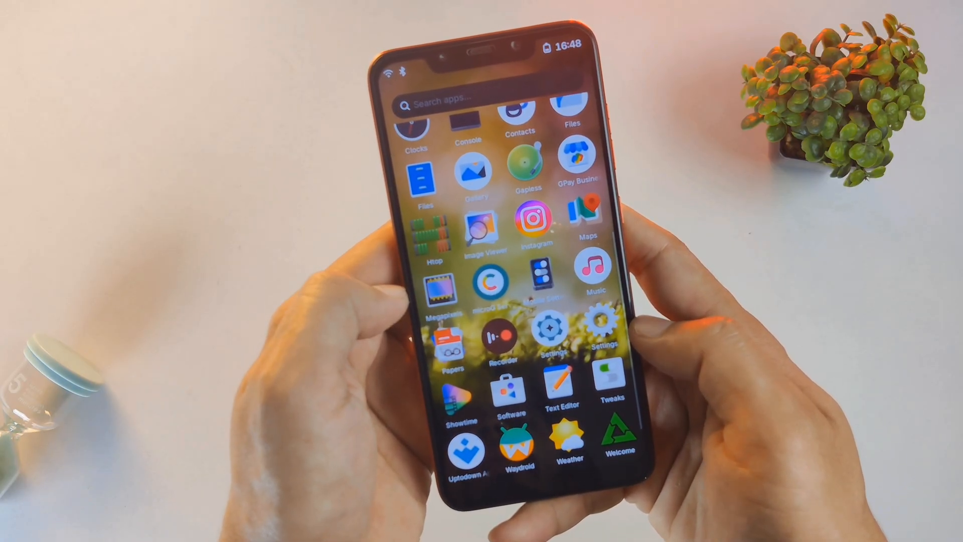
pyautogui.scroll(-3)
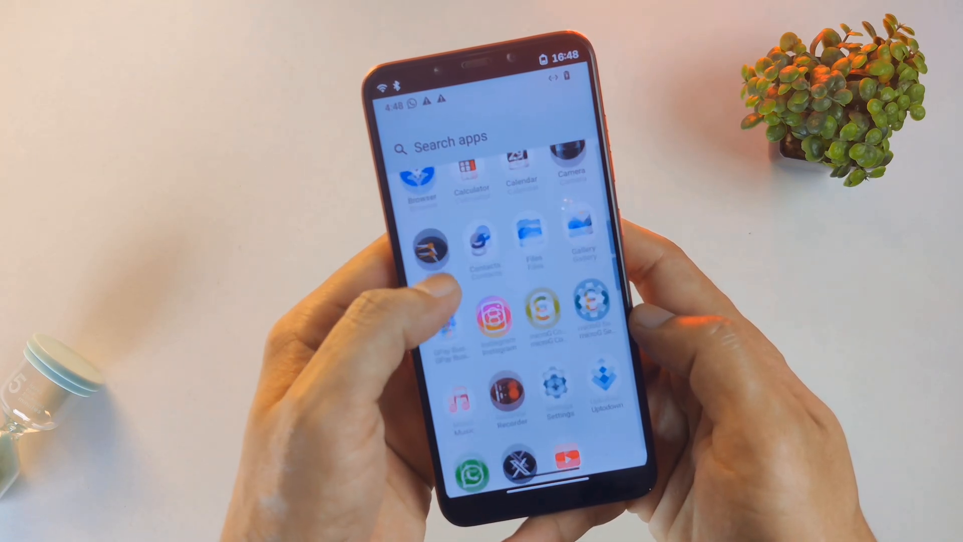
pyautogui.scroll(-3)
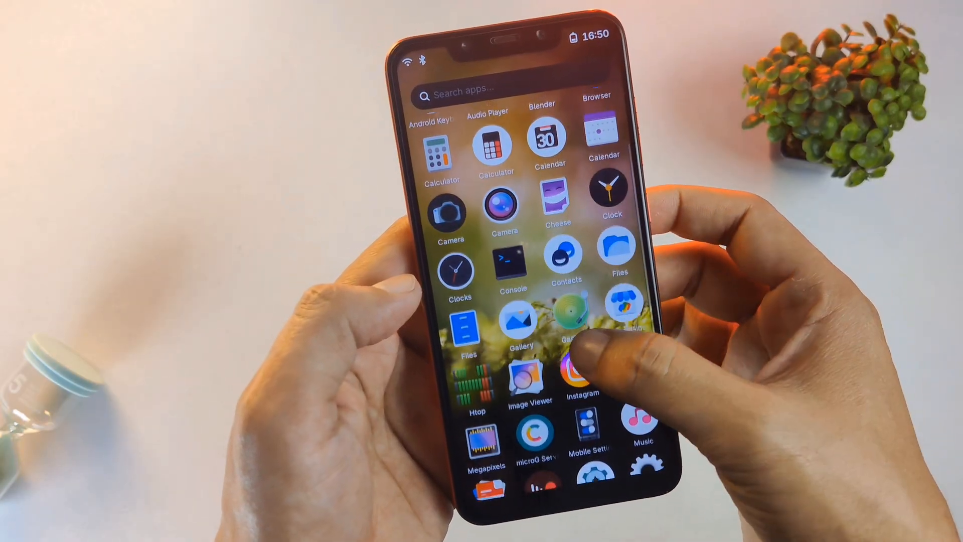
# Step: In Files, select the Desktop folder in the home directory and open it
pyautogui.click(571, 369)
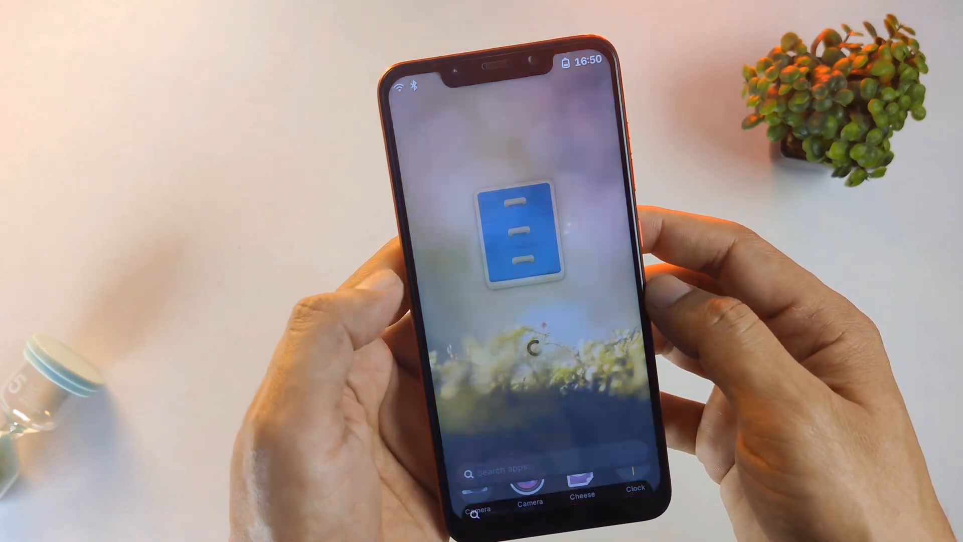
pyautogui.click(517, 236)
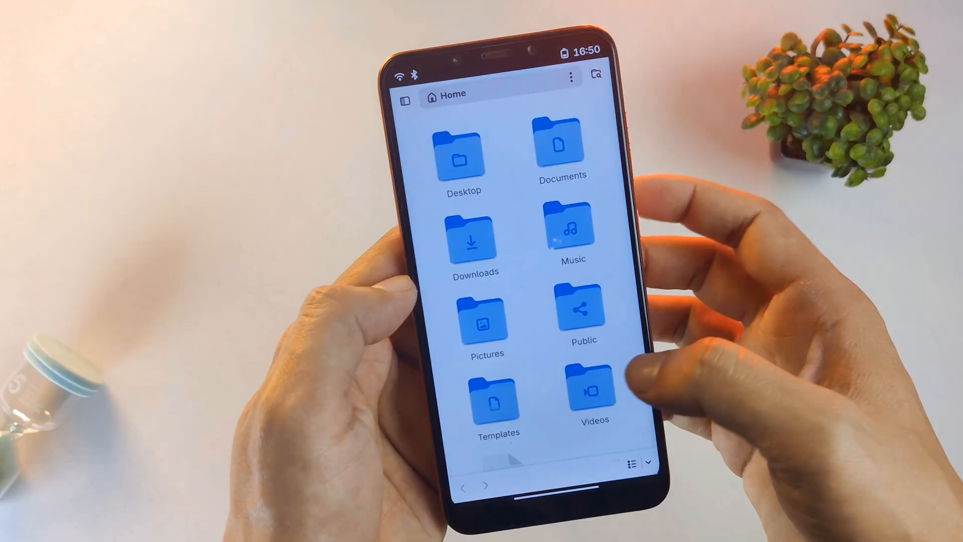
pyautogui.rightClick(590, 390)
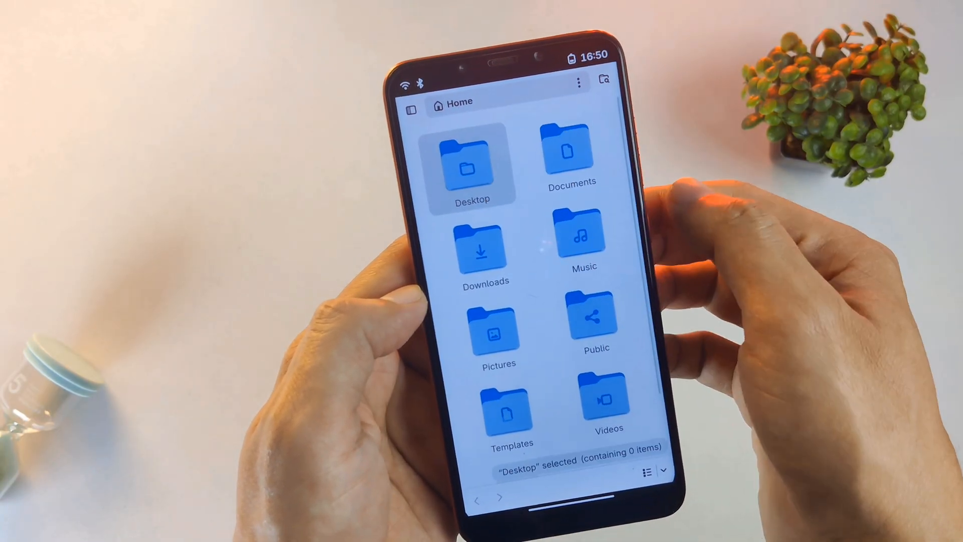
pyautogui.doubleClick(481, 251)
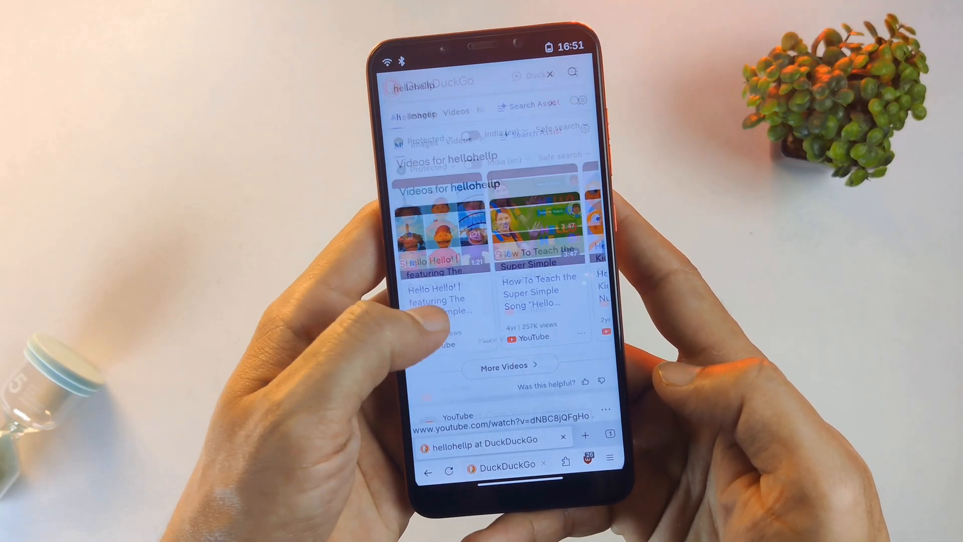
# Step: Scroll through the DuckDuckGo video results for 'hellohellp' before leaving the browser
pyautogui.scroll(-3)
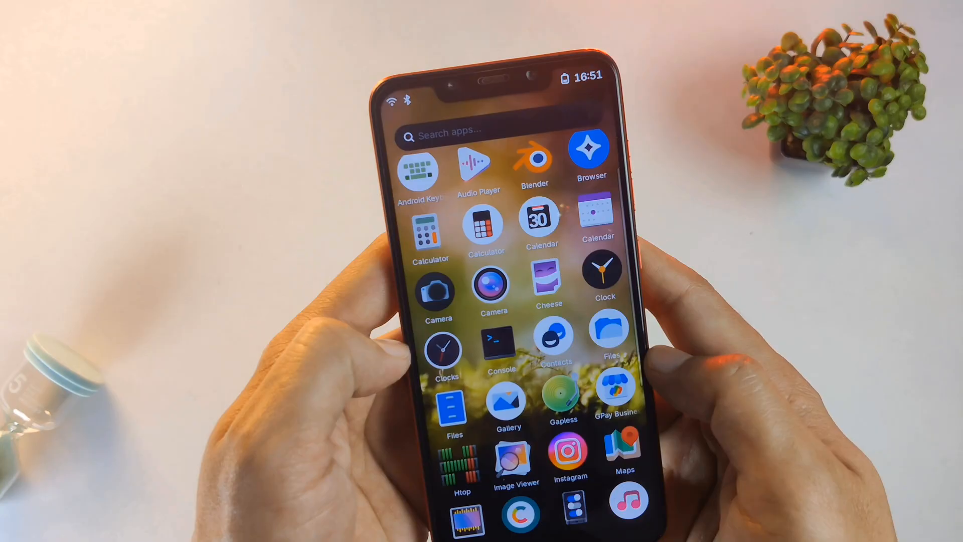
pyautogui.scroll(-3)
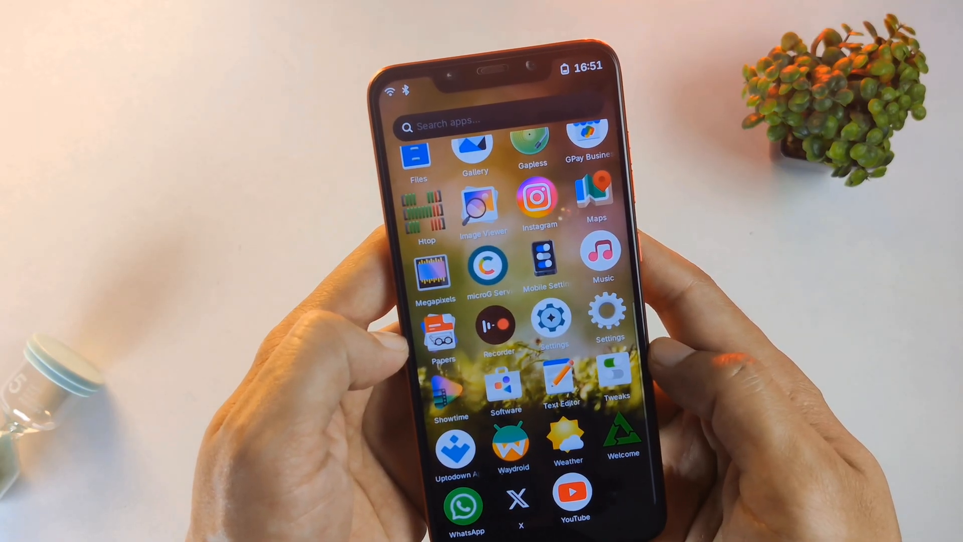
pyautogui.scroll(-3)
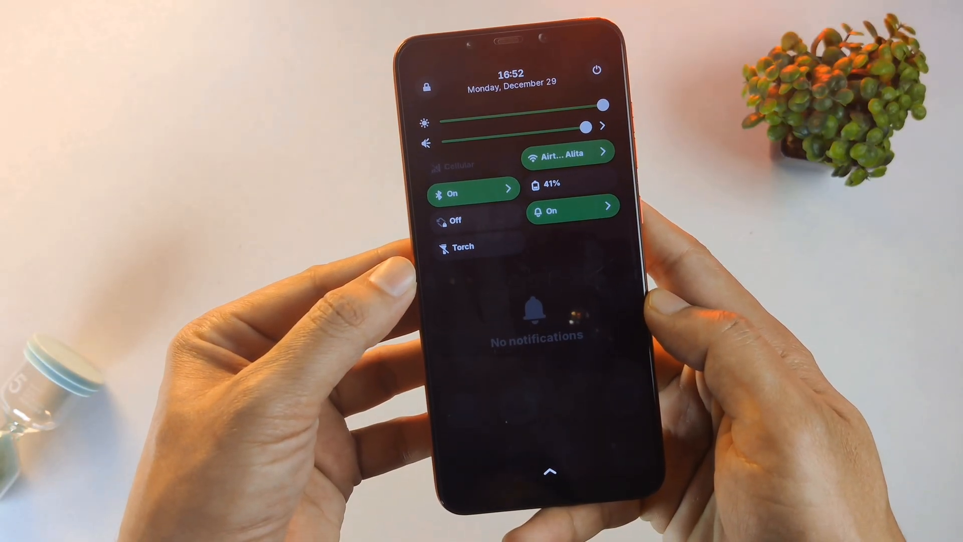
# Step: Dismiss the quick settings shade and scroll down the app drawer
pyautogui.click(464, 246)
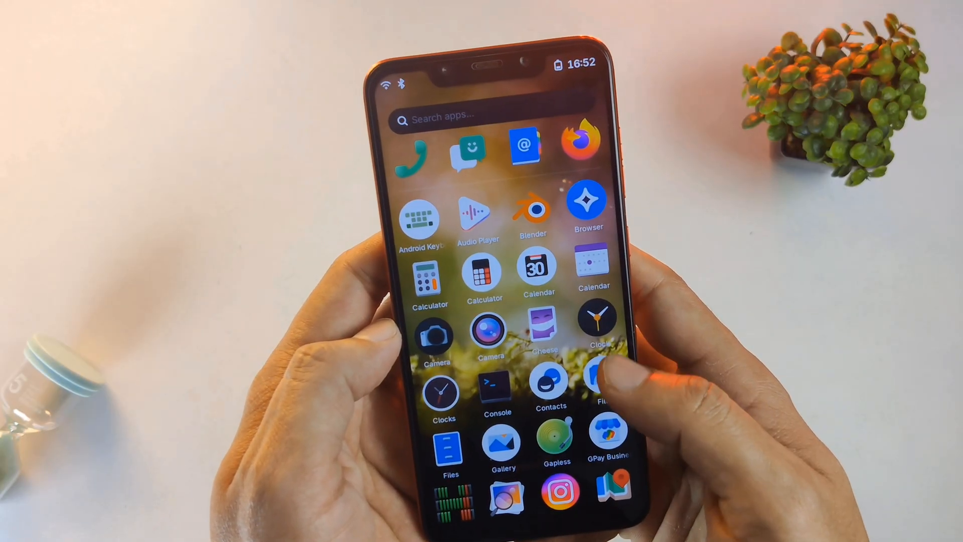
pyautogui.scroll(-3)
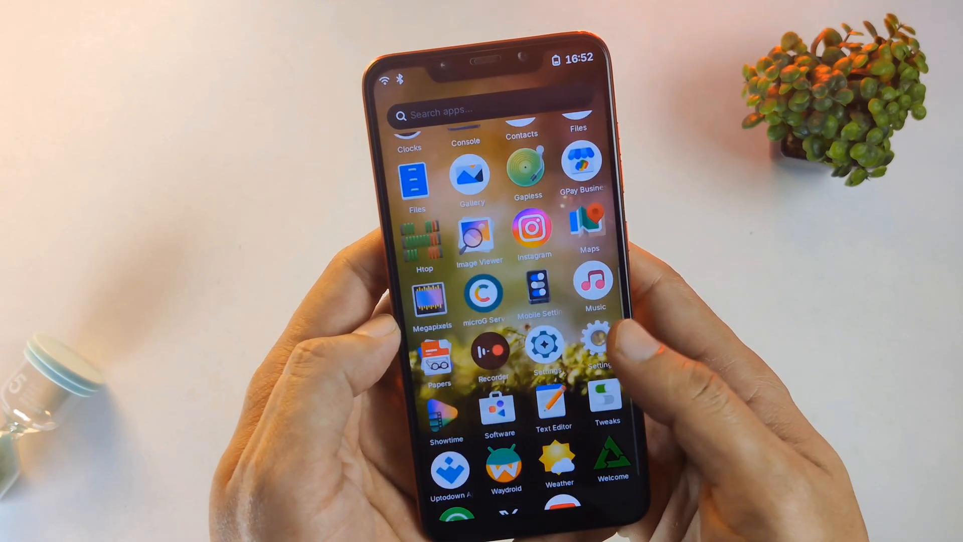
pyautogui.scroll(-3)
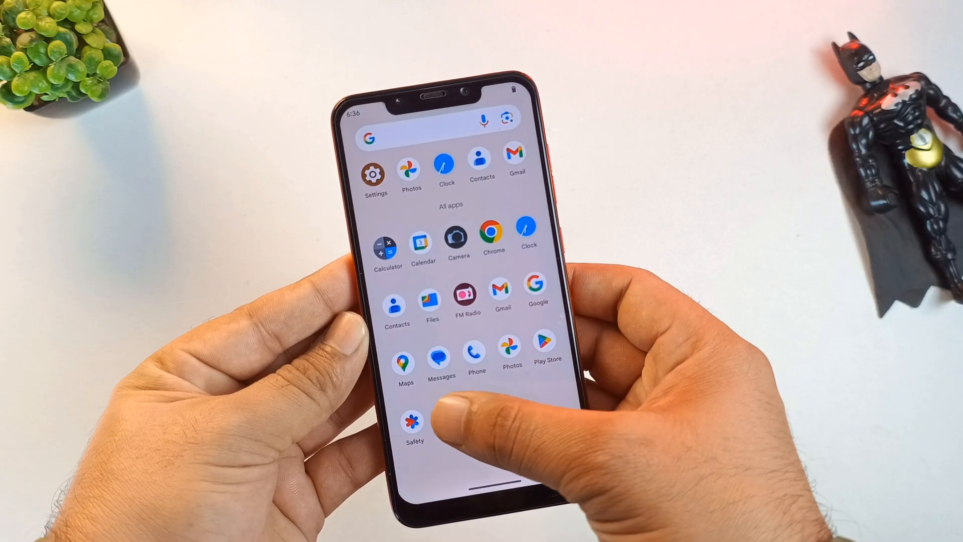
# Step: Open About phone in Android Settings and tap Build number to unlock developer mode
pyautogui.click(375, 175)
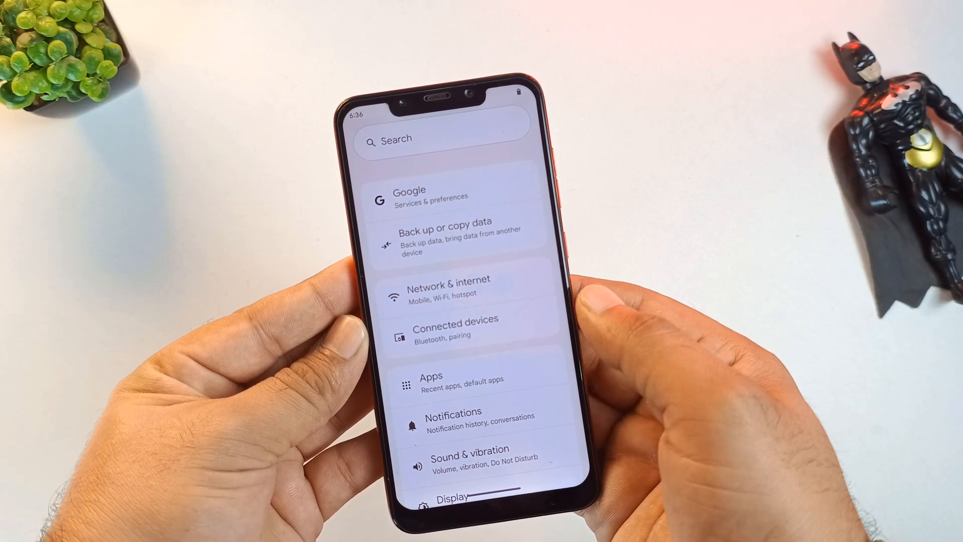
pyautogui.scroll(-3)
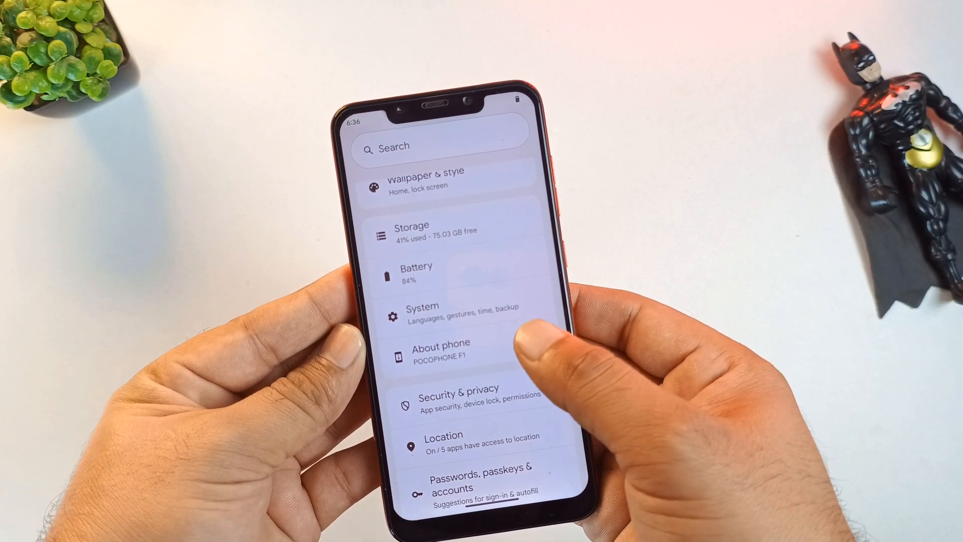
pyautogui.click(440, 348)
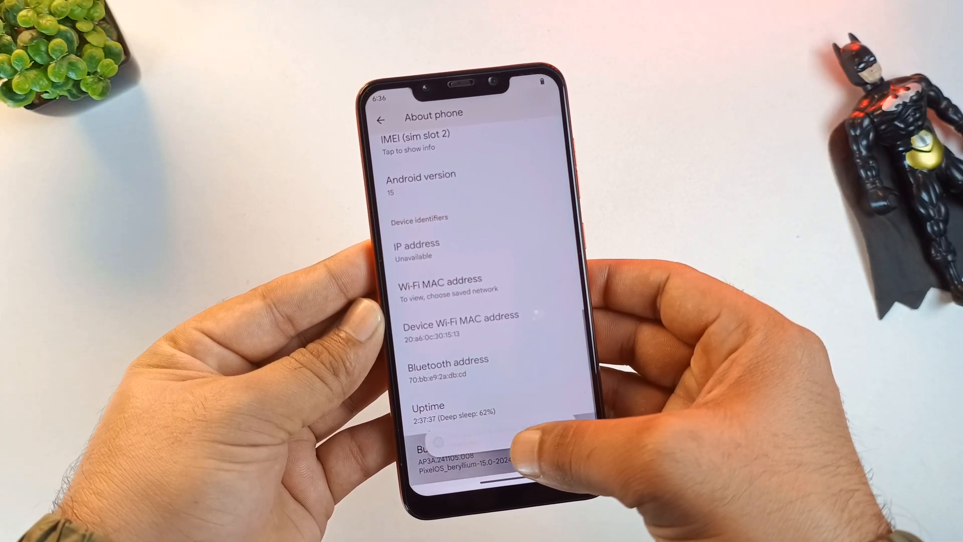
pyautogui.click(473, 449)
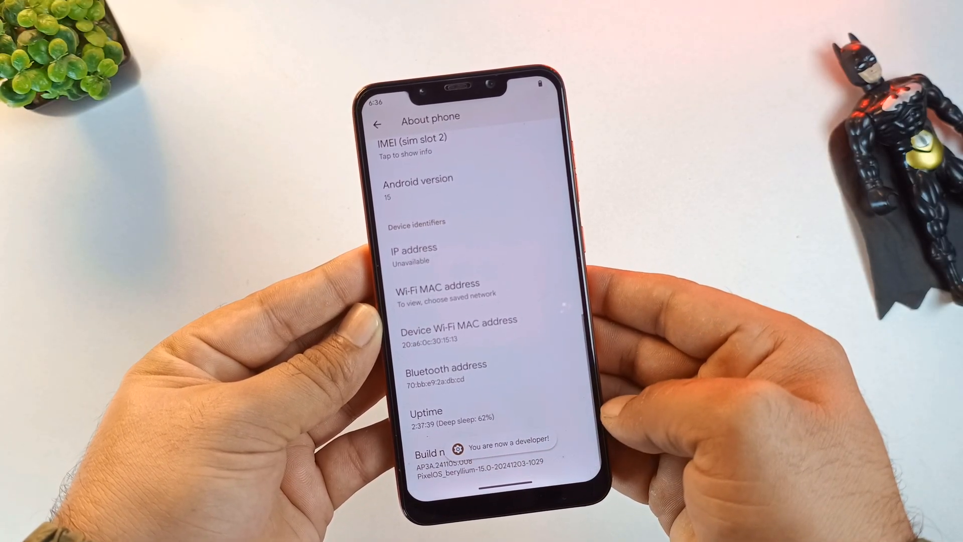
# Step: Return to the settings list and open System, where Developer options now appears
pyautogui.click(391, 123)
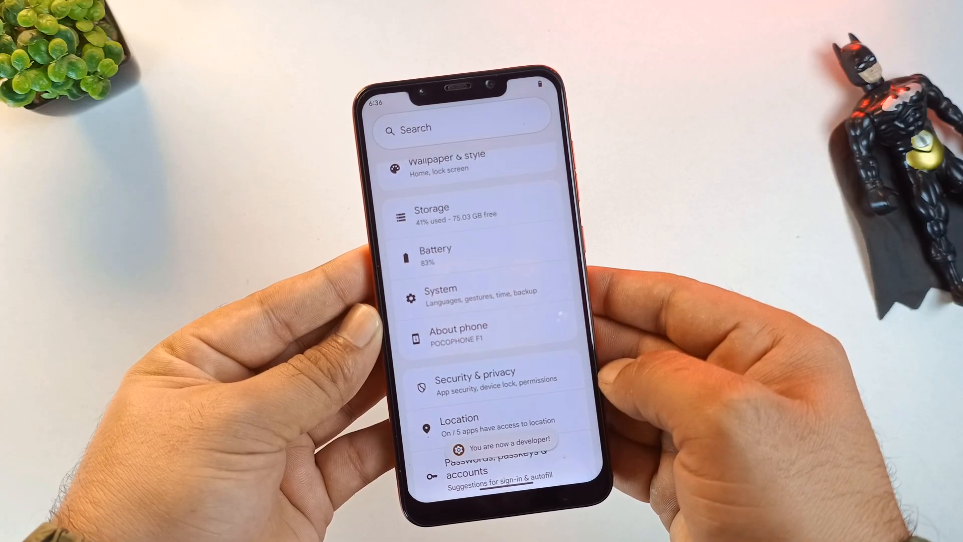
pyautogui.scroll(-3)
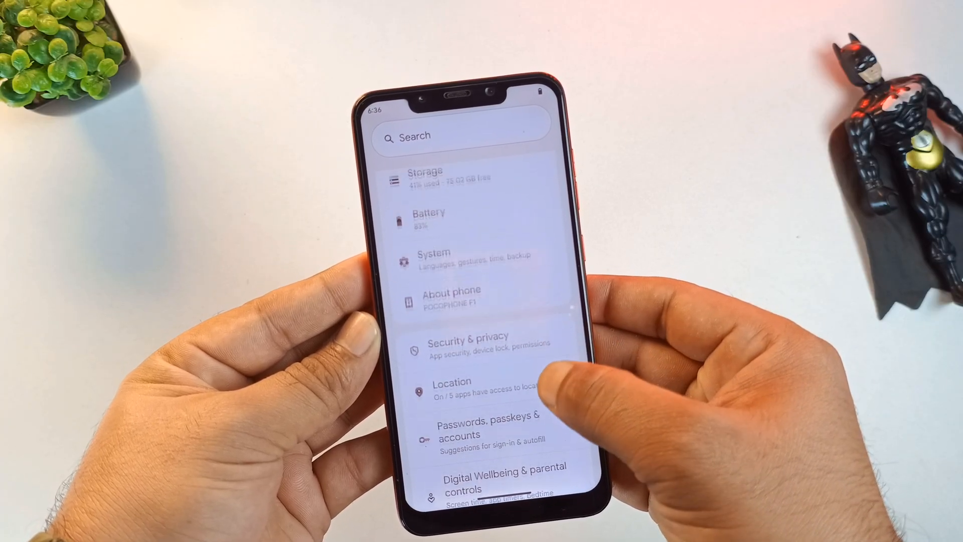
pyautogui.click(433, 257)
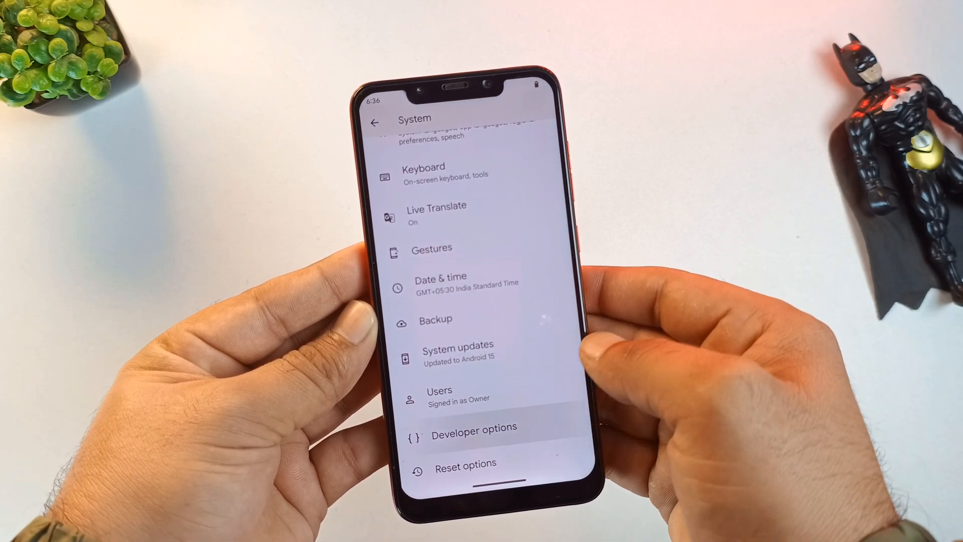
# Step: Open Developer options, scroll past OEM unlocking to Debugging, and toggle USB debugging
pyautogui.click(473, 428)
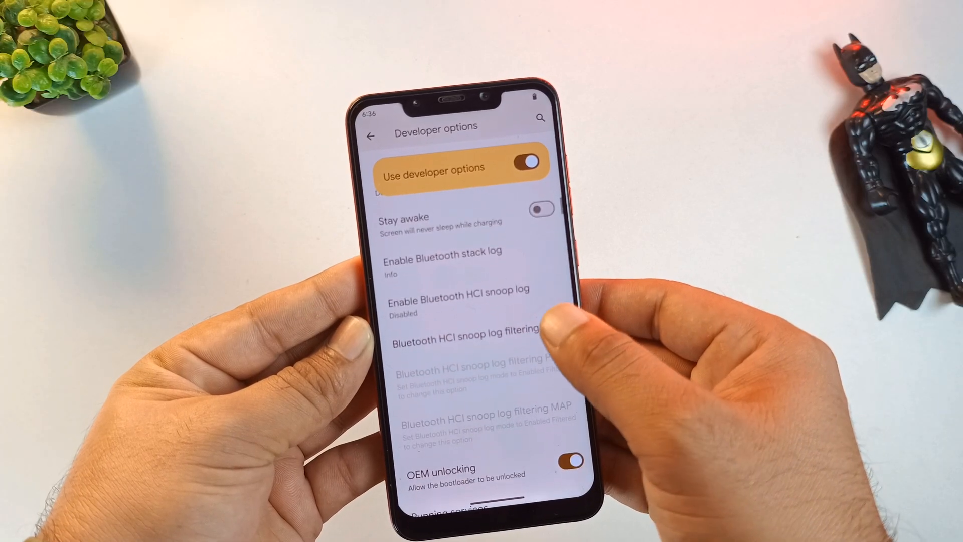
pyautogui.scroll(-3)
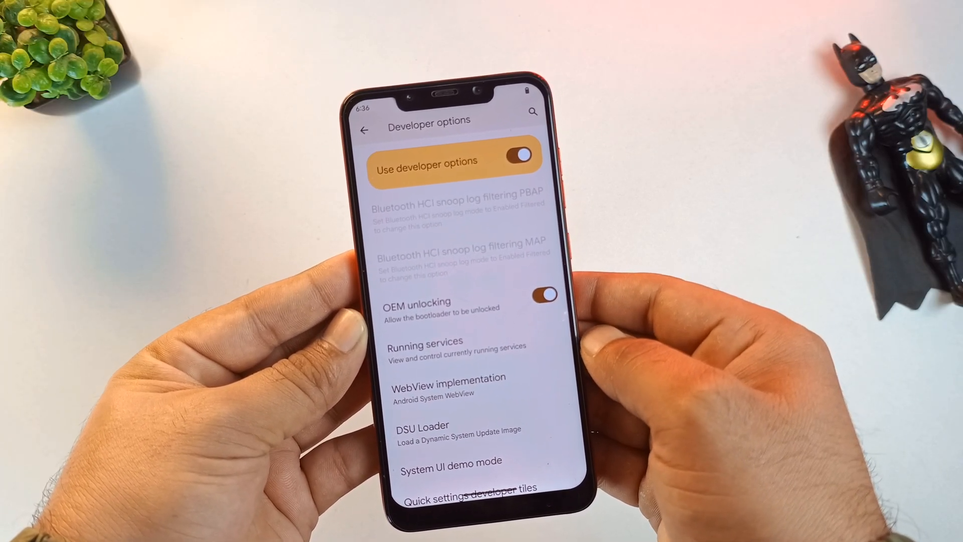
pyautogui.scroll(-3)
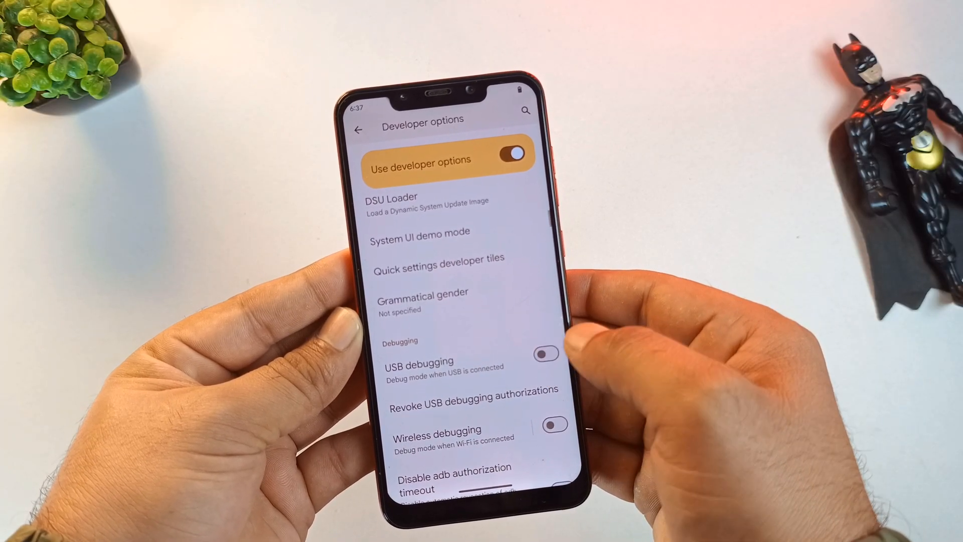
pyautogui.click(545, 353)
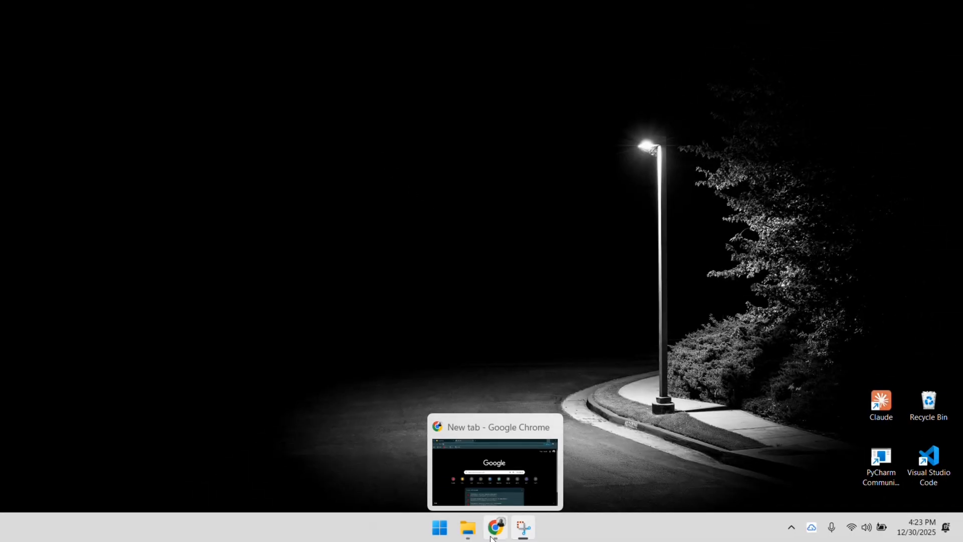
# Step: Search 'postmarker os' in Chrome, open postmarketos.org, and scroll its Install page to Release images
pyautogui.click(495, 526)
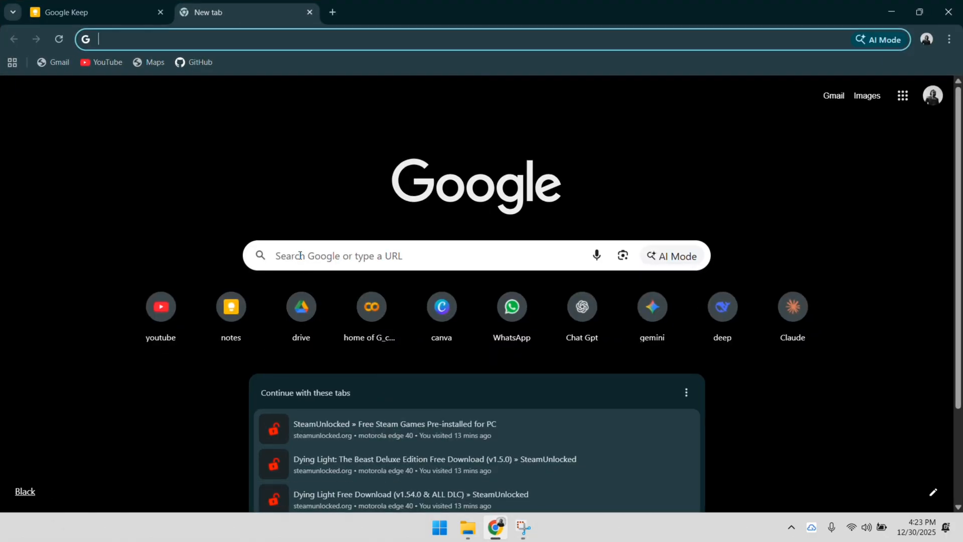
pyautogui.write('postmarker os')
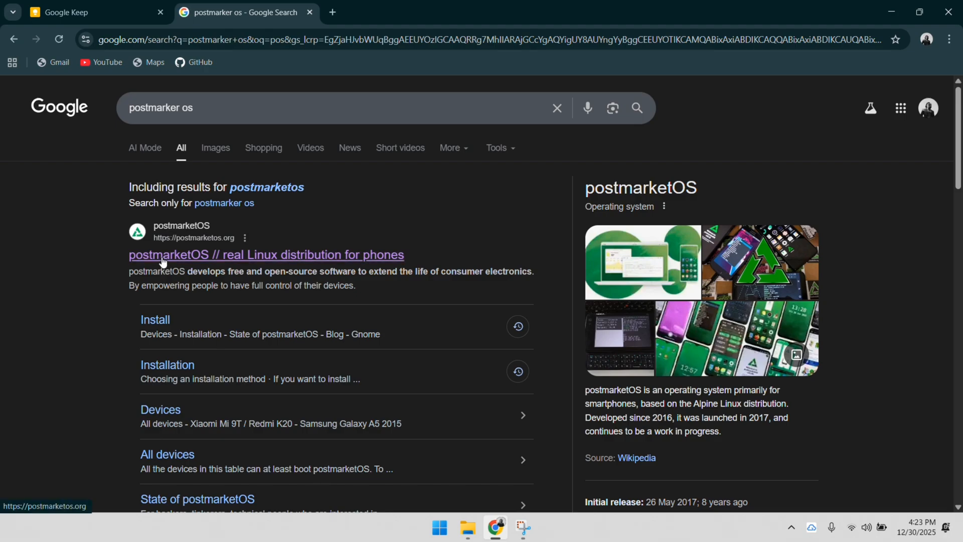
pyautogui.click(266, 254)
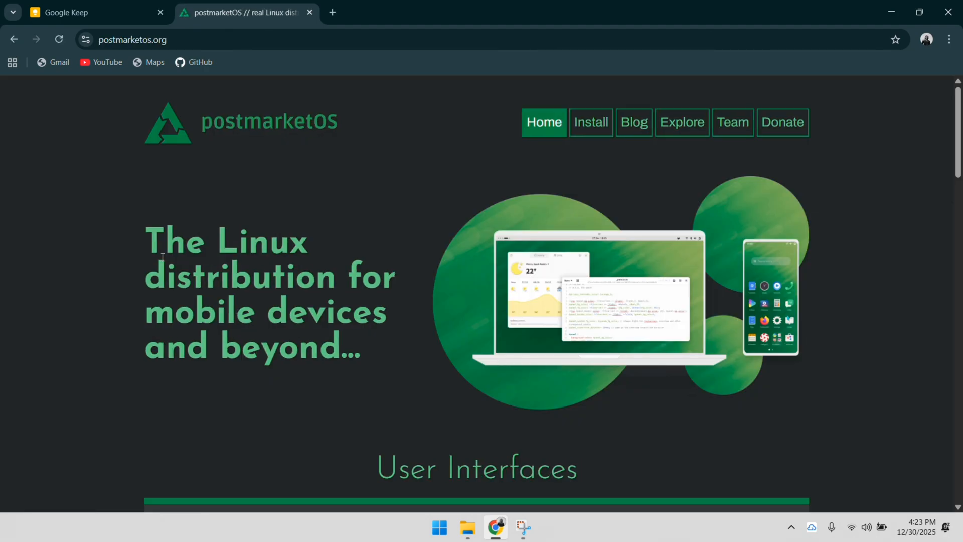
pyautogui.moveTo(331, 230)
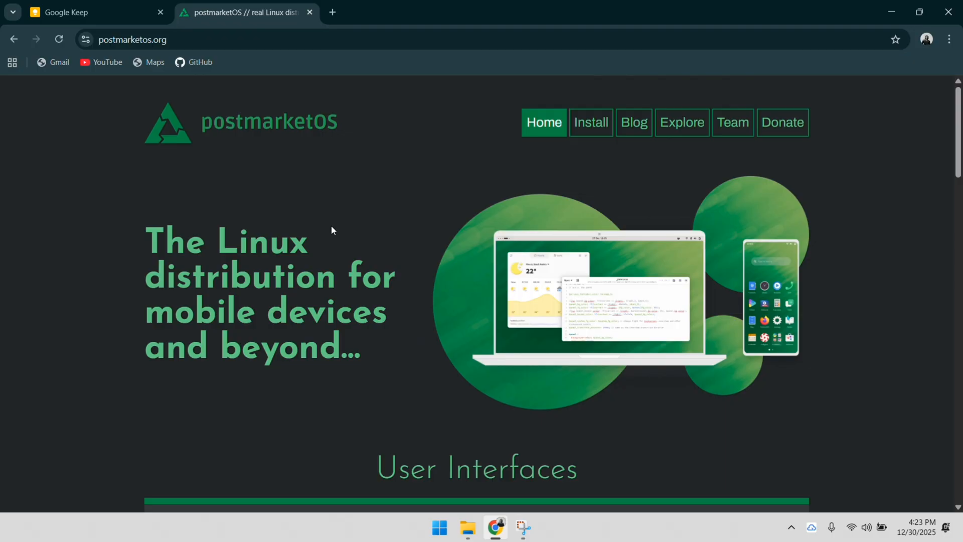
pyautogui.click(591, 123)
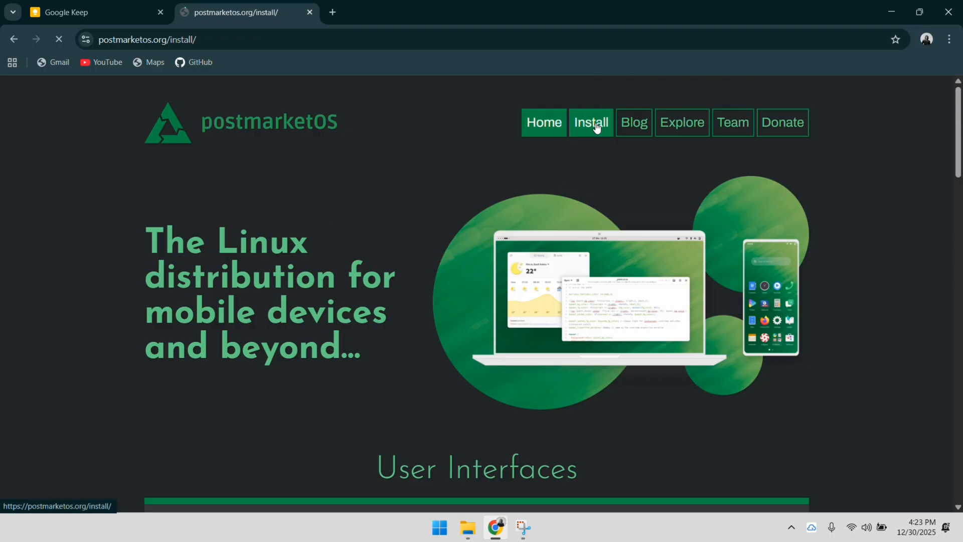
pyautogui.click(591, 123)
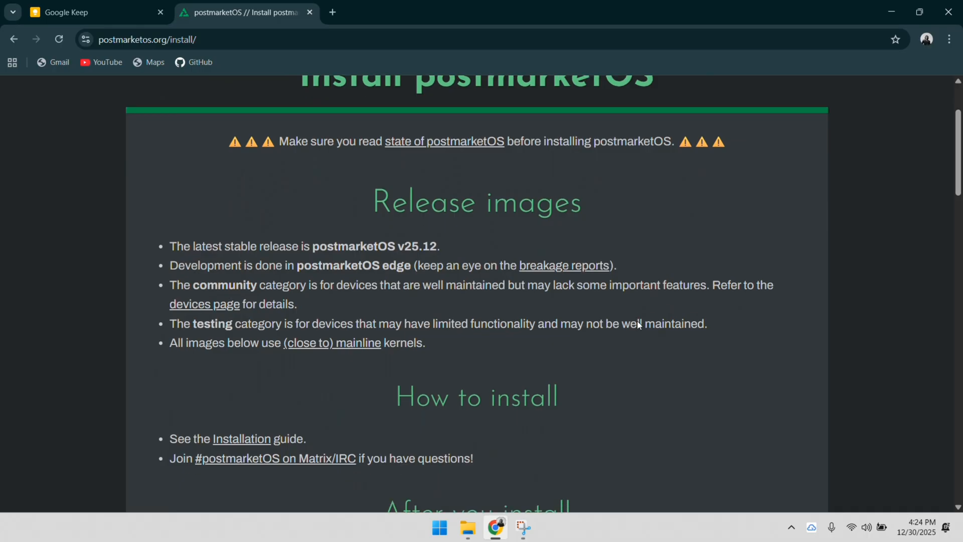
pyautogui.scroll(-3)
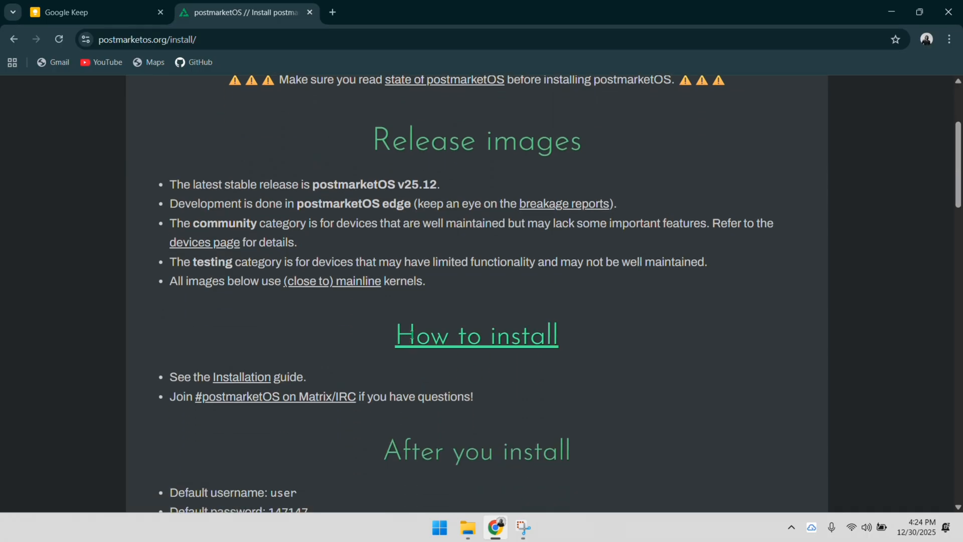
pyautogui.scroll(-3)
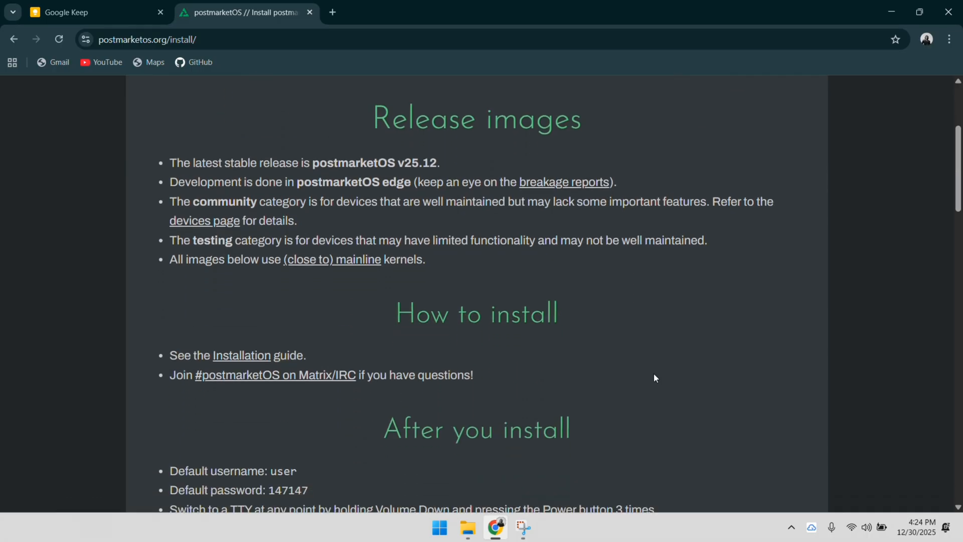
pyautogui.scroll(-3)
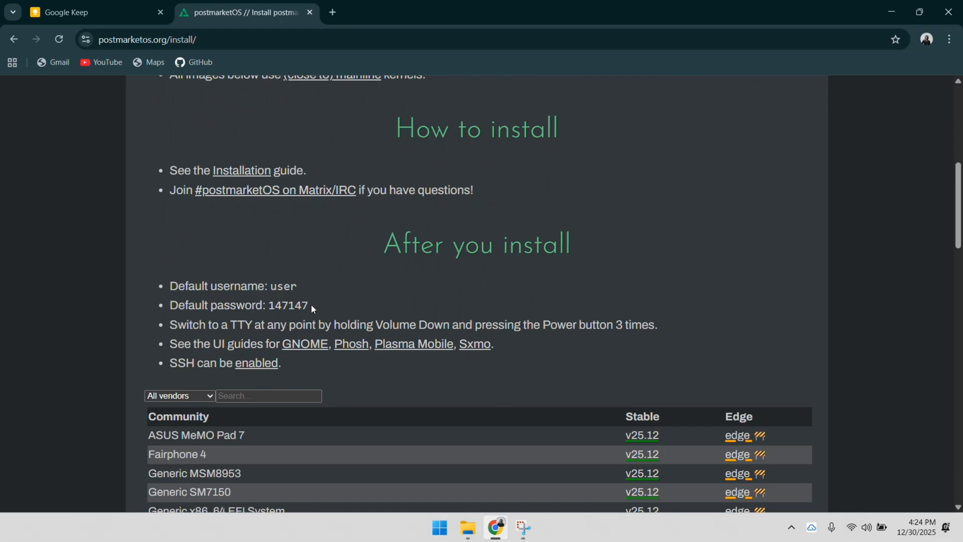
pyautogui.scroll(-3)
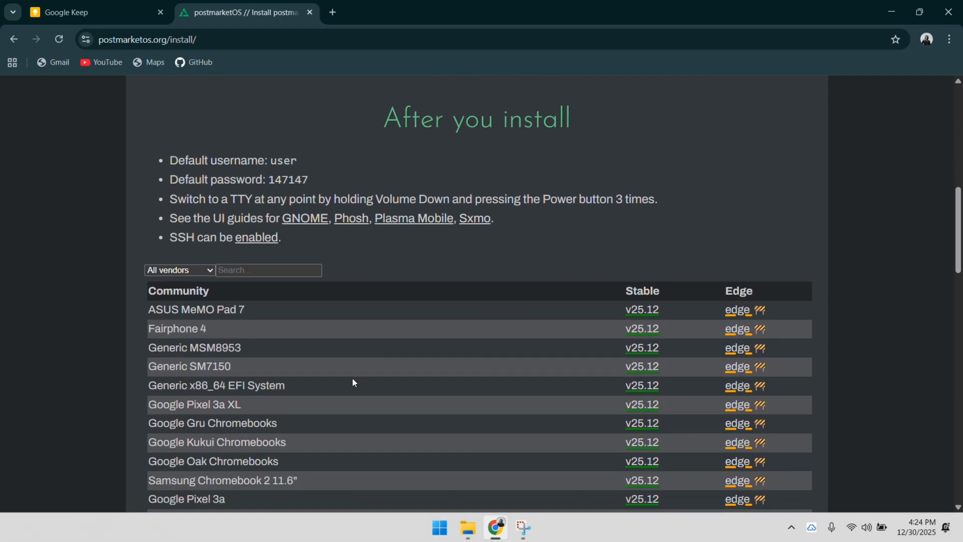
pyautogui.scroll(-3)
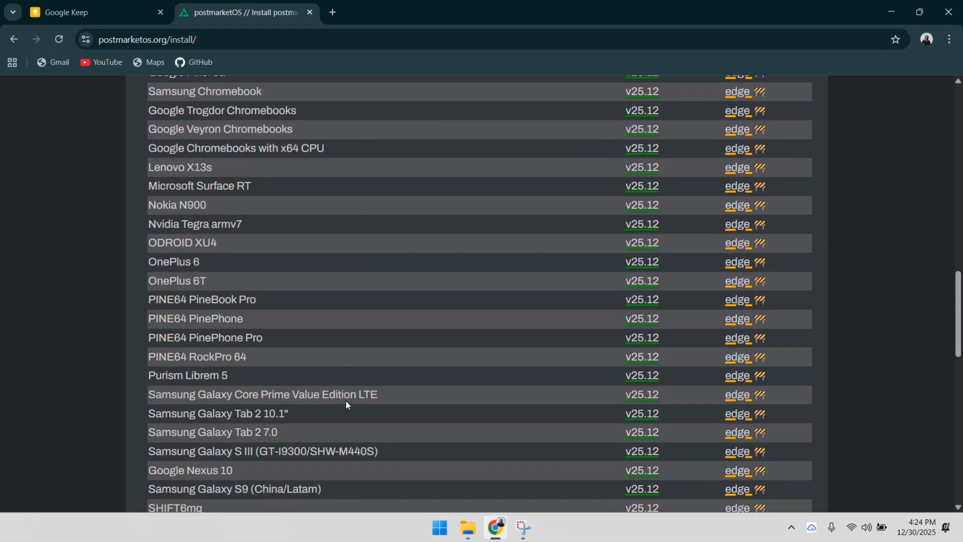
pyautogui.scroll(-3)
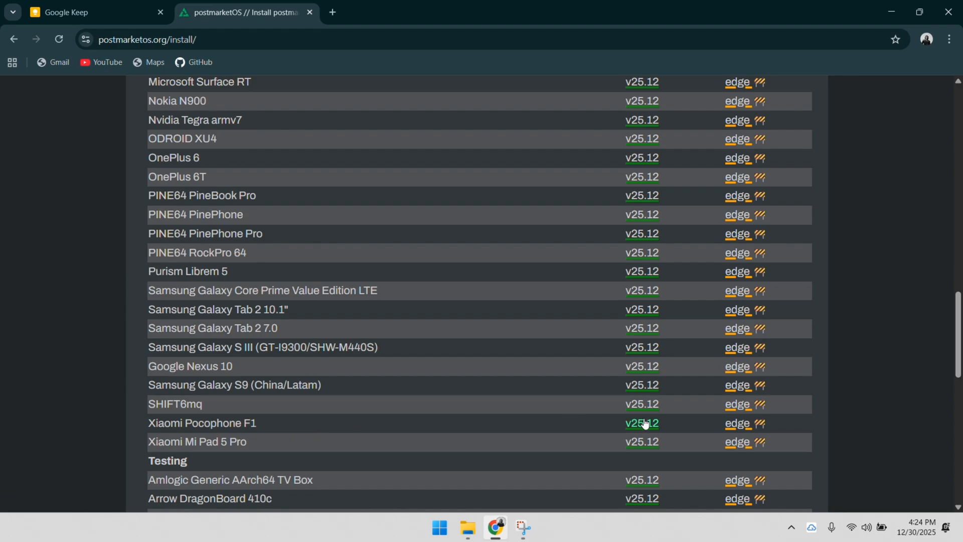
pyautogui.click(640, 422)
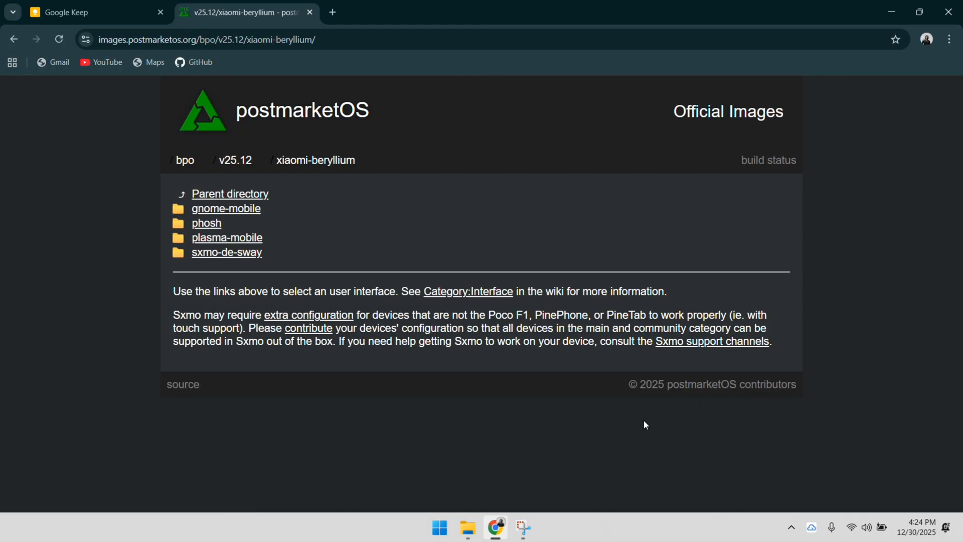
pyautogui.moveTo(632, 416)
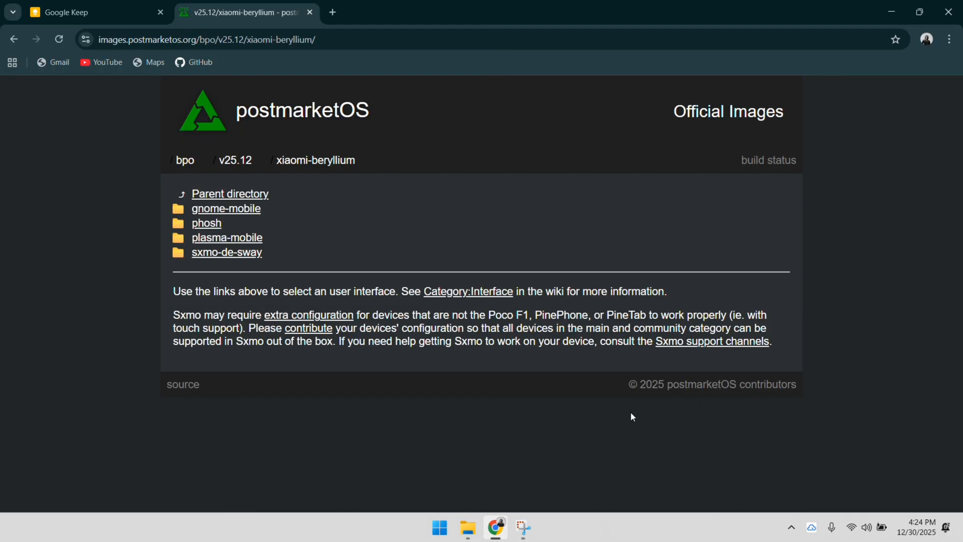
pyautogui.moveTo(309, 258)
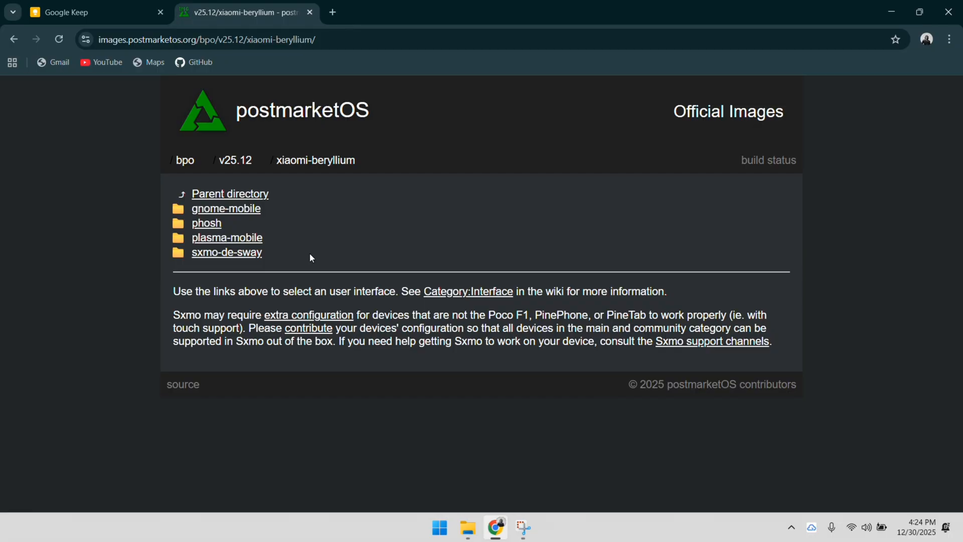
pyautogui.moveTo(227, 238)
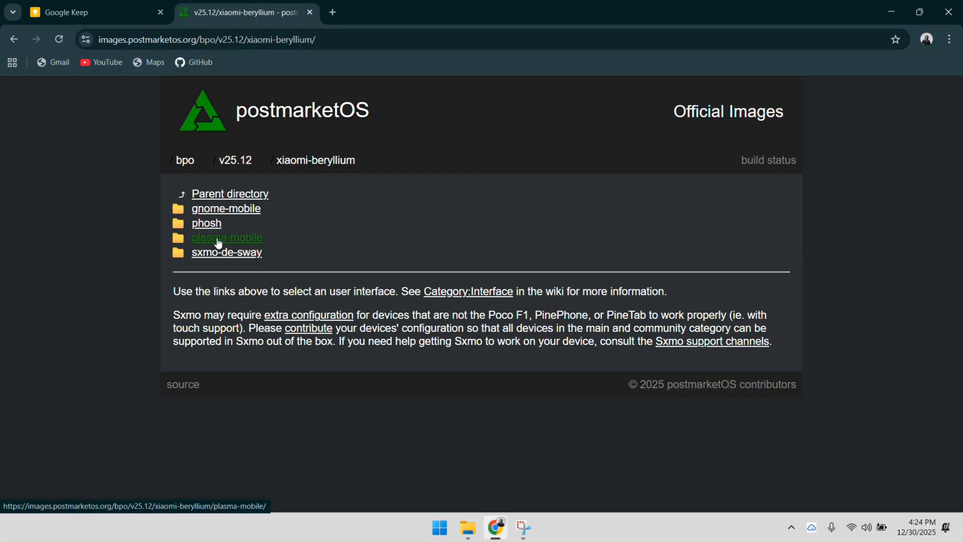
pyautogui.click(226, 238)
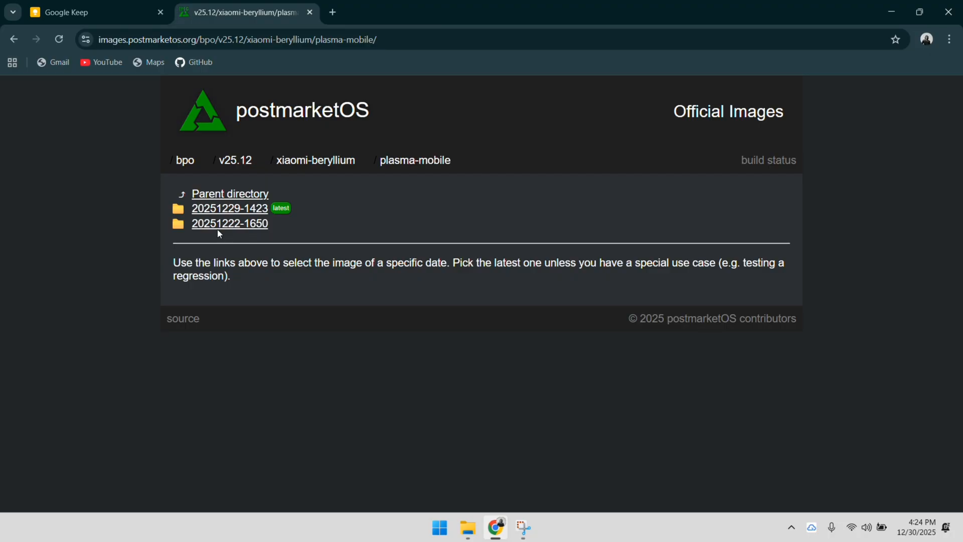
pyautogui.click(230, 208)
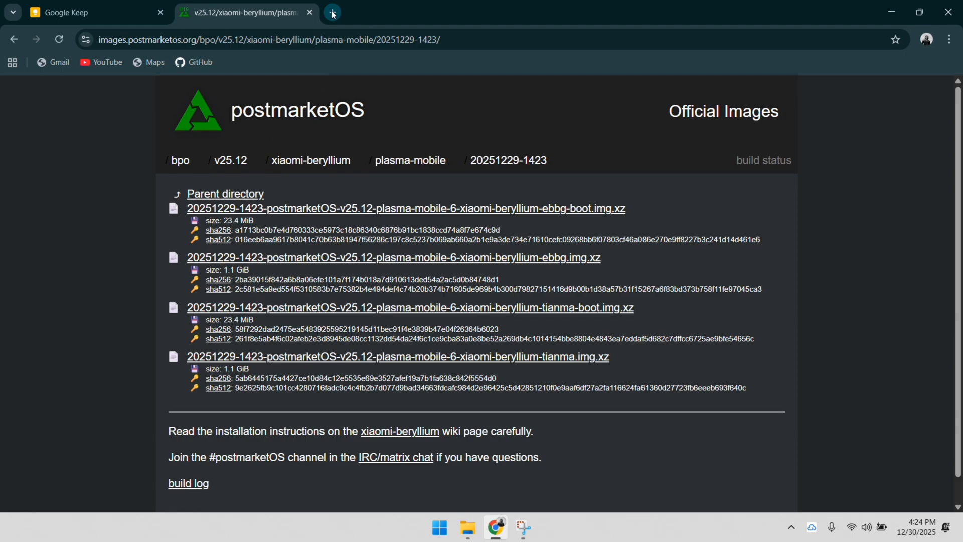
# Step: Search Google for platform tools and open the SDK Platform-Tools release notes page
pyautogui.click(332, 12)
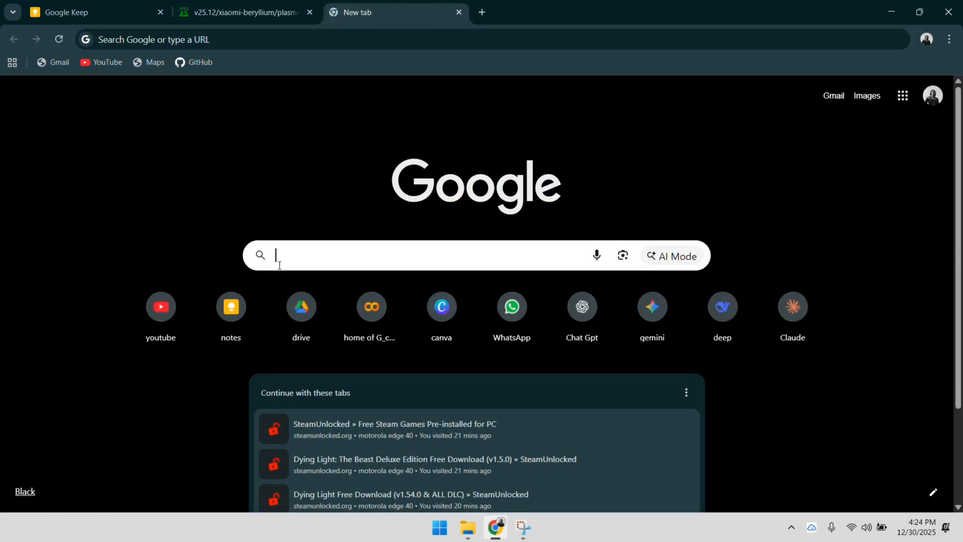
pyautogui.click(418, 255)
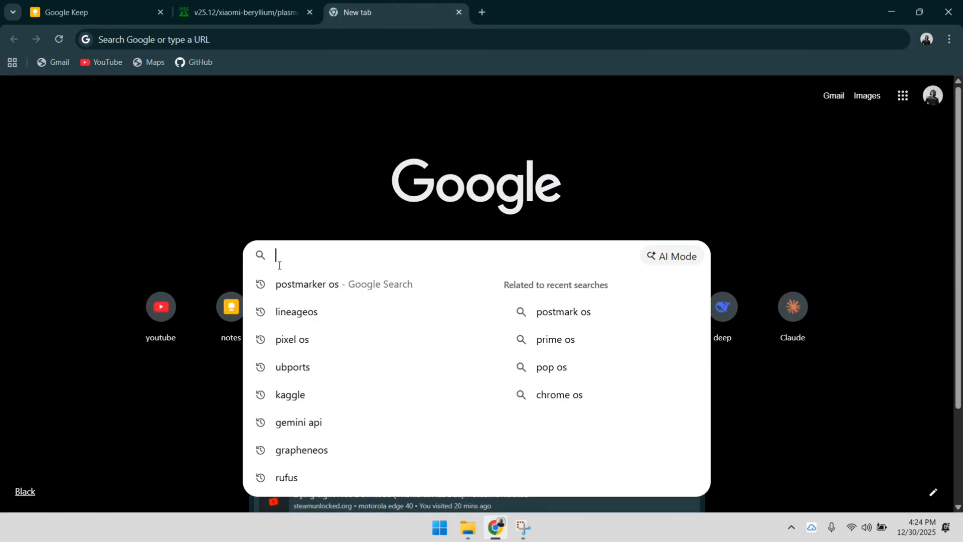
pyautogui.write('platform tools')
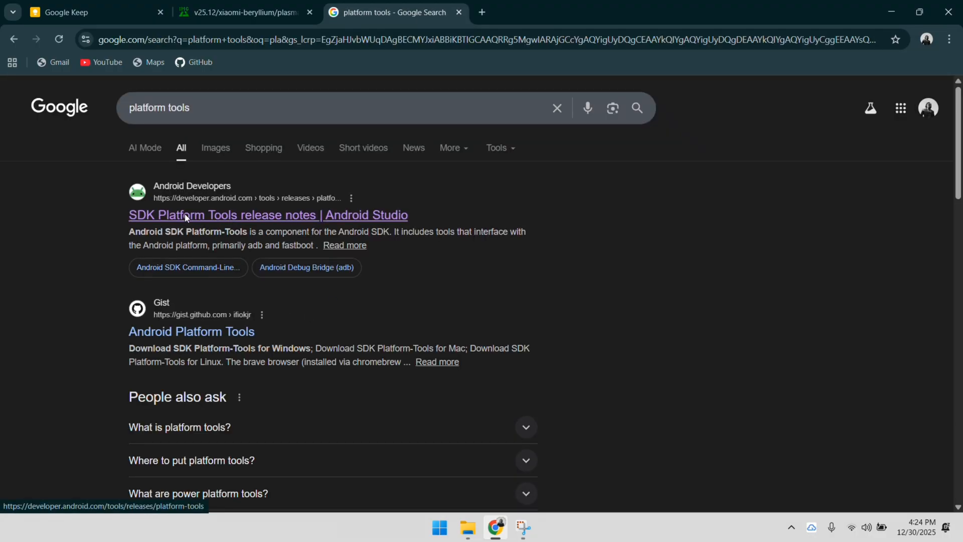
pyautogui.click(268, 214)
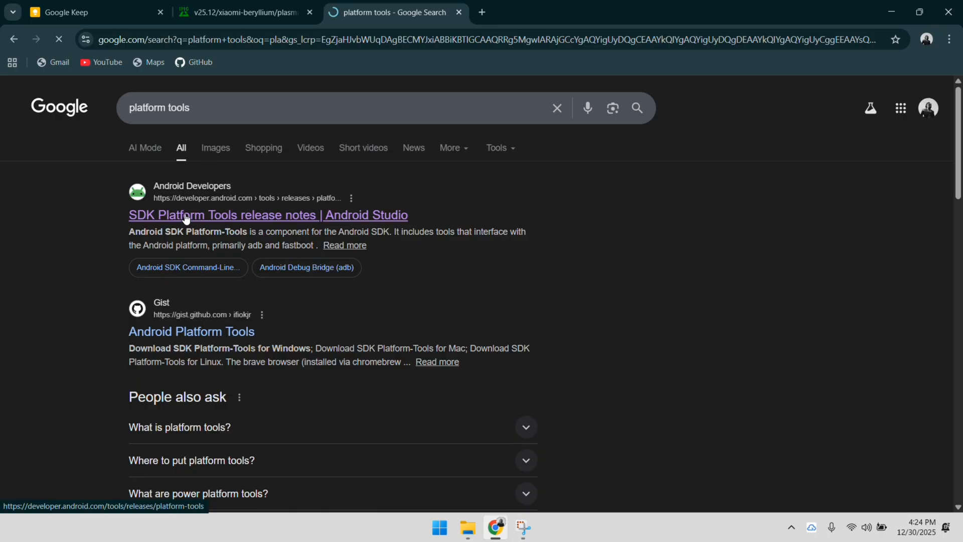
pyautogui.click(268, 216)
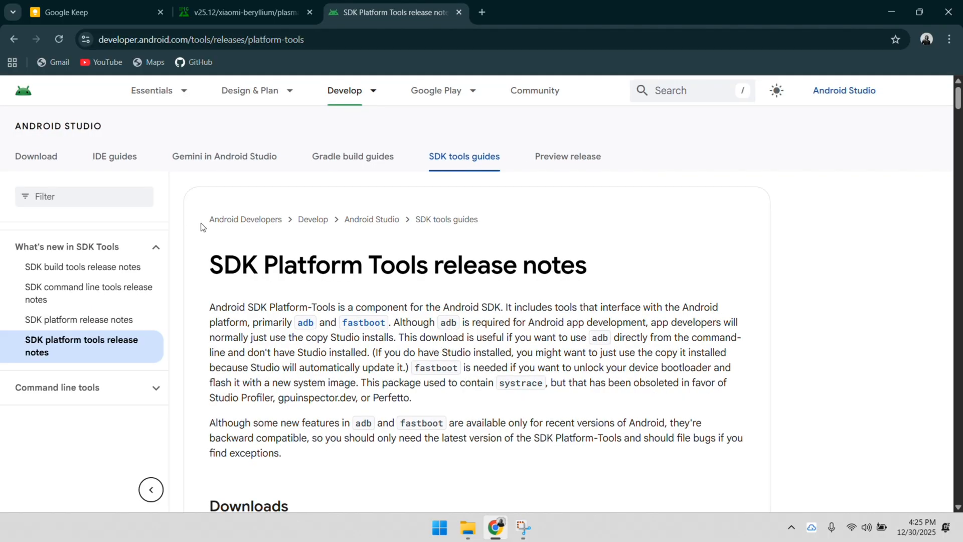
# Step: Download the Windows SDK Platform-Tools zip after accepting the license terms
pyautogui.scroll(-3)
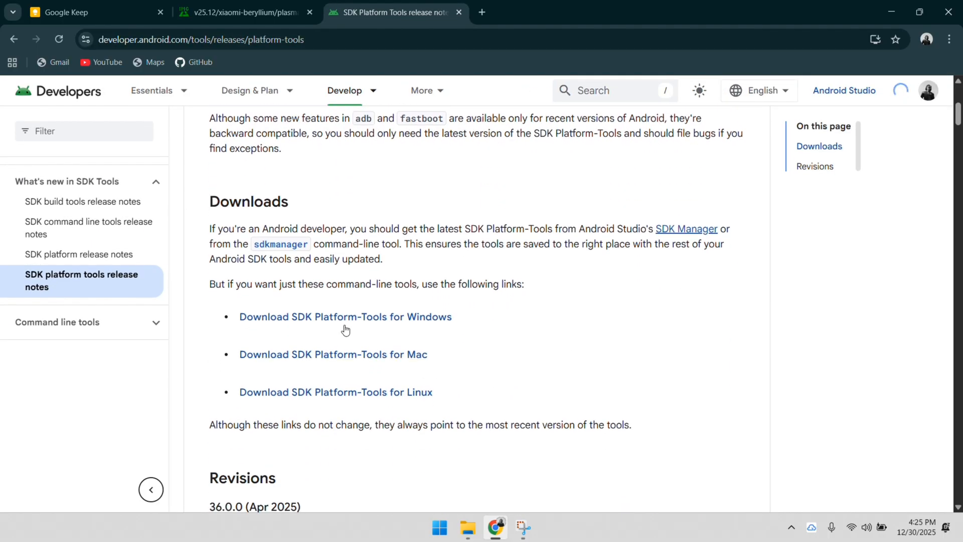
pyautogui.click(345, 317)
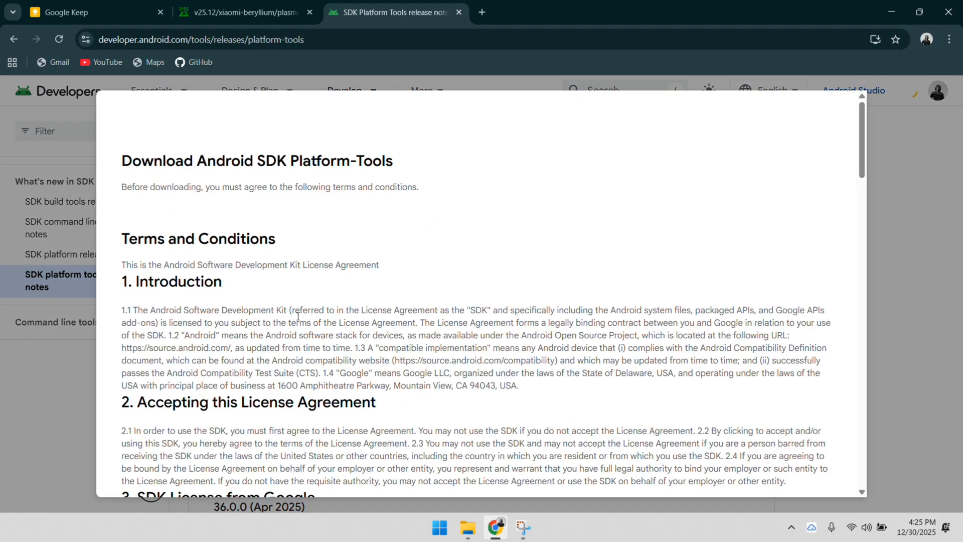
pyautogui.scroll(-3)
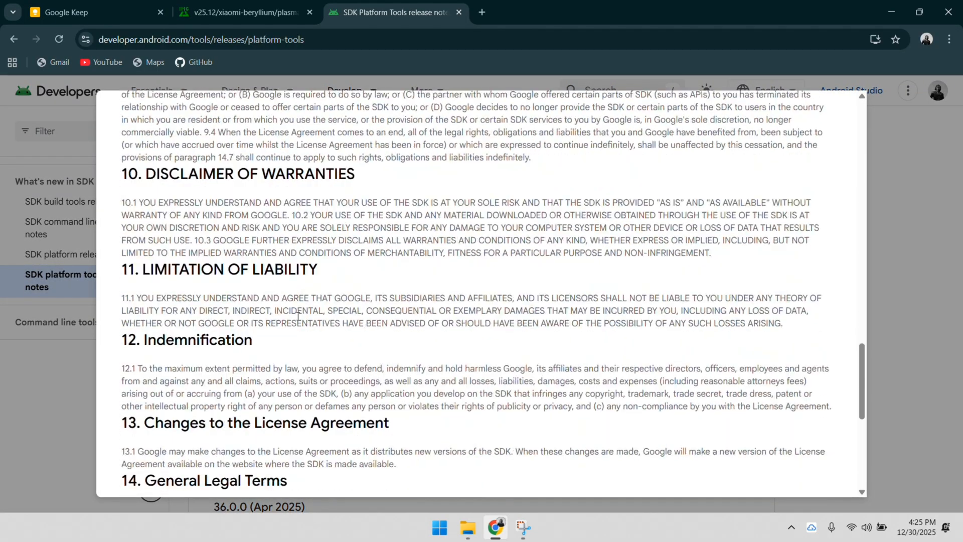
pyautogui.click(126, 387)
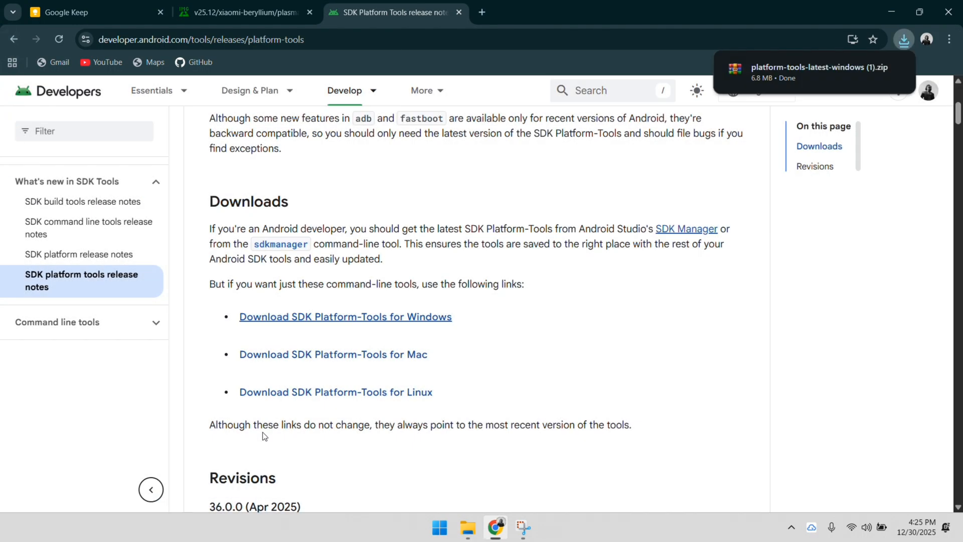
pyautogui.moveTo(293, 226)
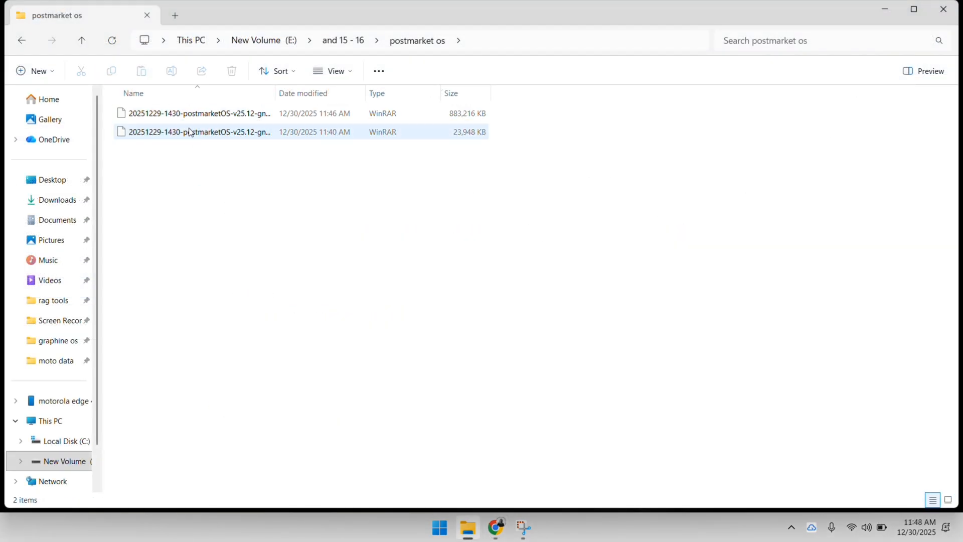
# Step: Extract the smaller boot archive and the larger system archive into their suggested folders
pyautogui.click(196, 132)
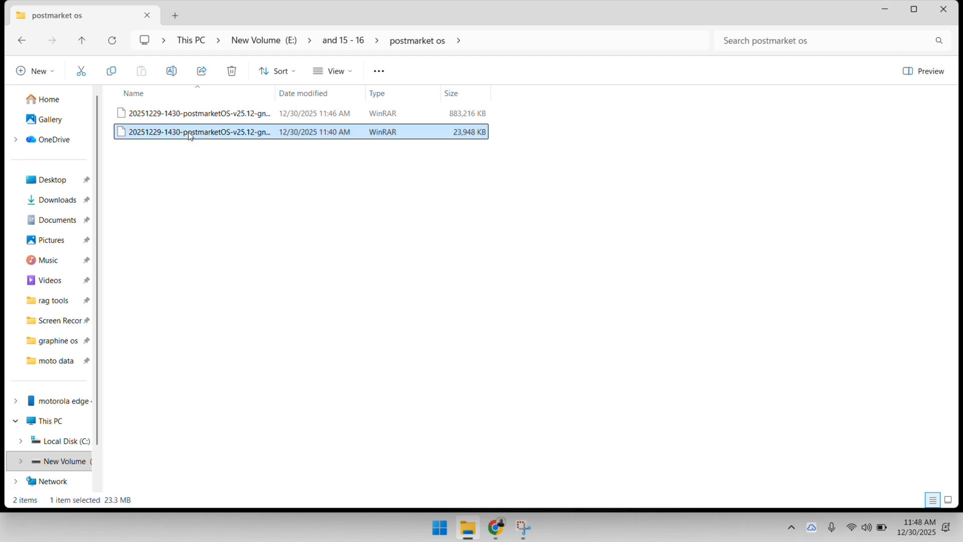
pyautogui.rightClick(197, 131)
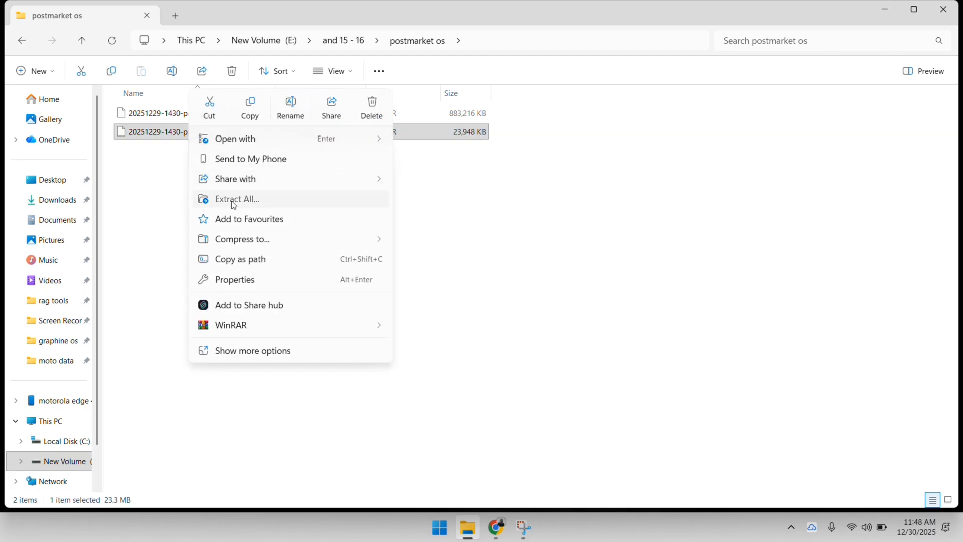
pyautogui.click(236, 198)
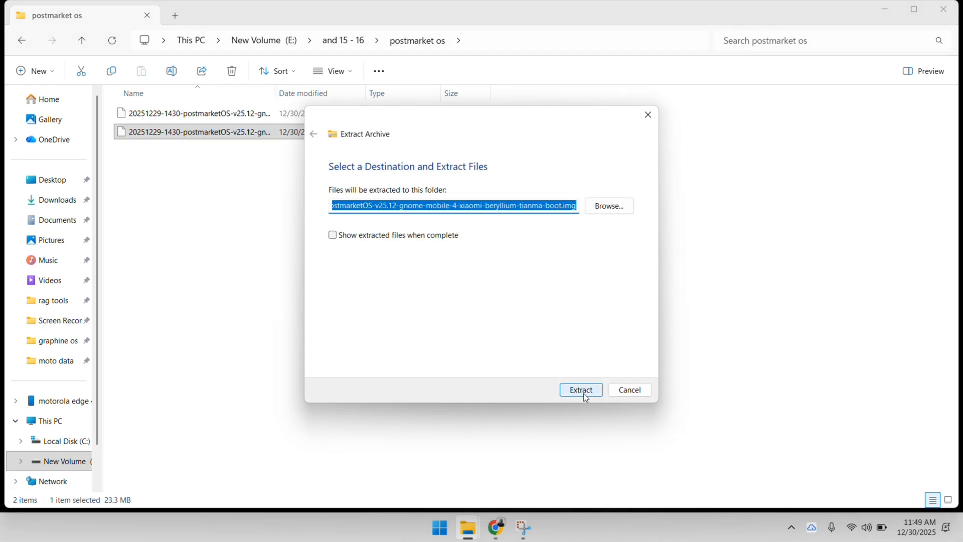
pyautogui.click(580, 389)
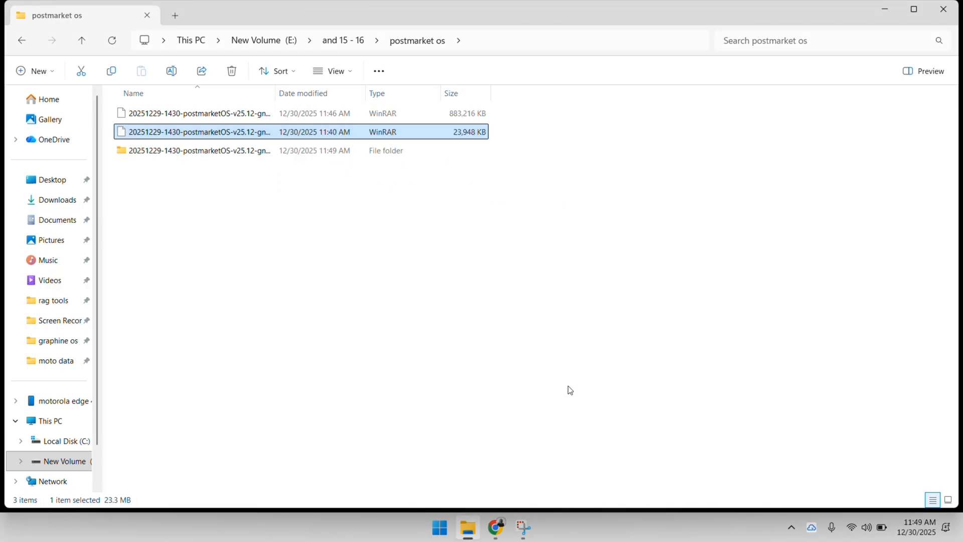
pyautogui.click(580, 389)
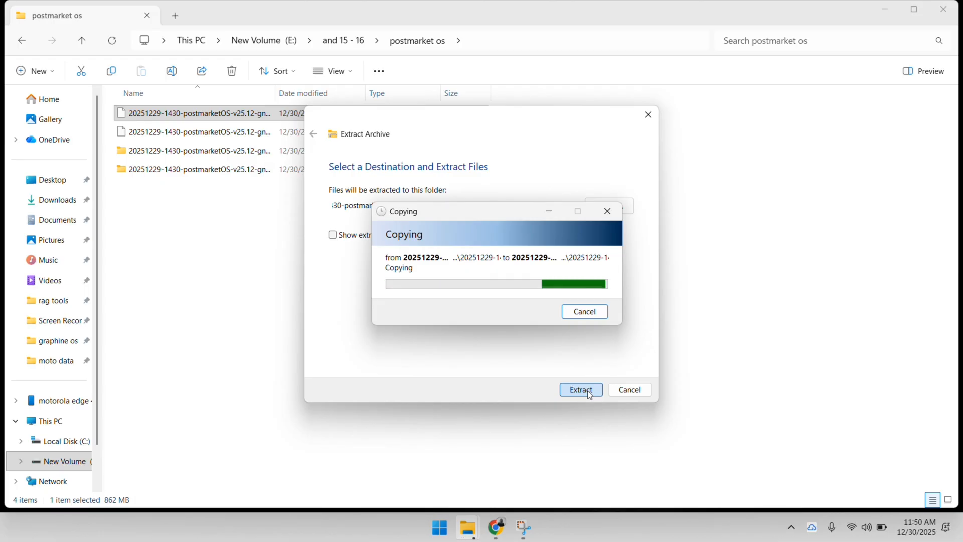
pyautogui.click(580, 390)
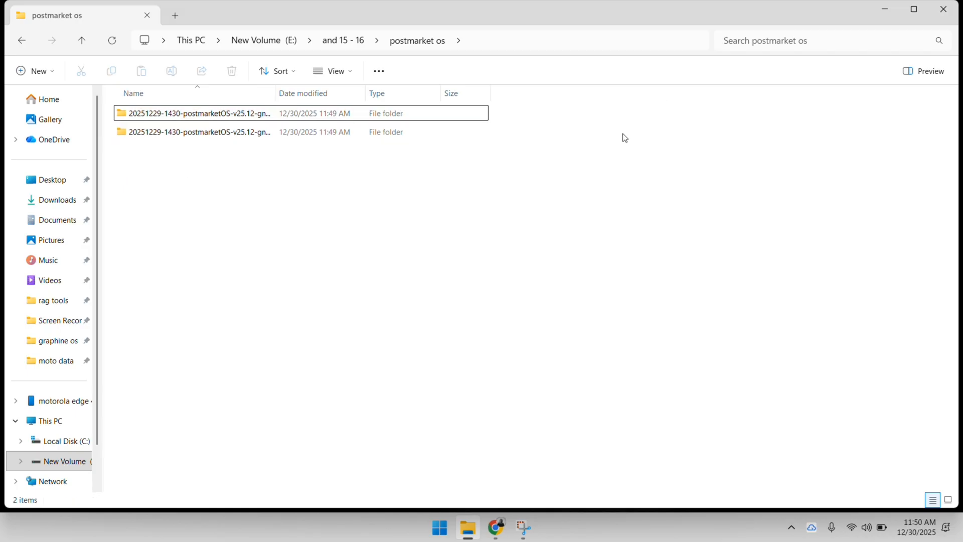
# Step: Look inside the system image folder, then go back and open the boot image folder
pyautogui.click(199, 132)
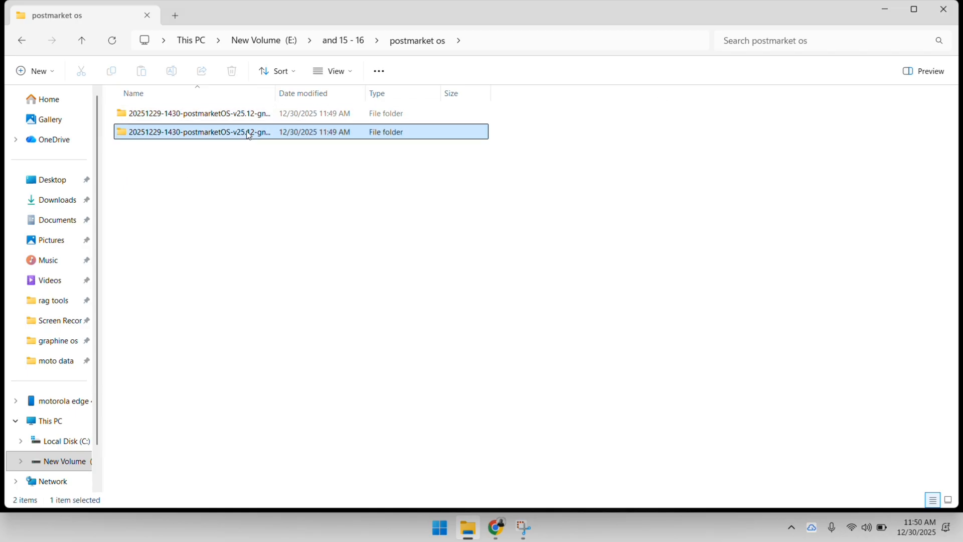
pyautogui.doubleClick(195, 132)
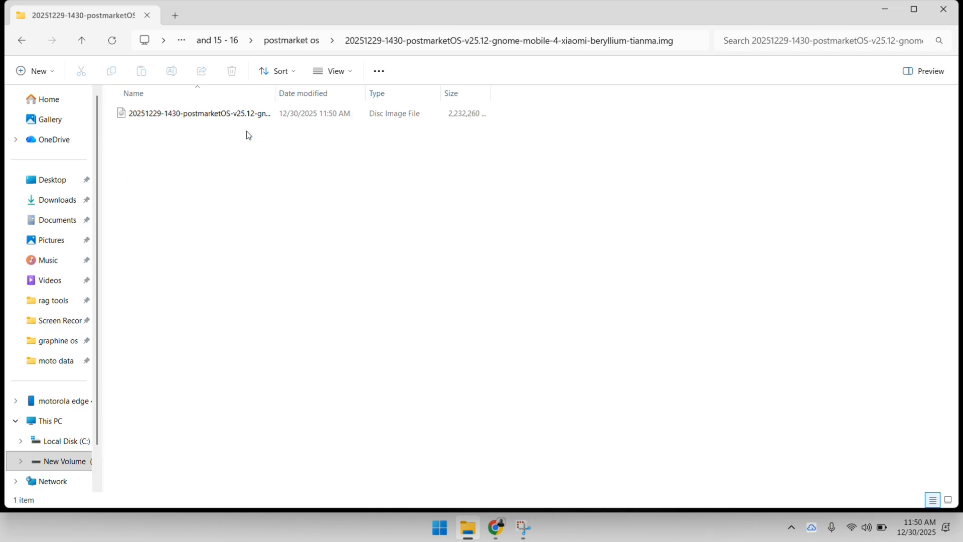
pyautogui.moveTo(260, 131)
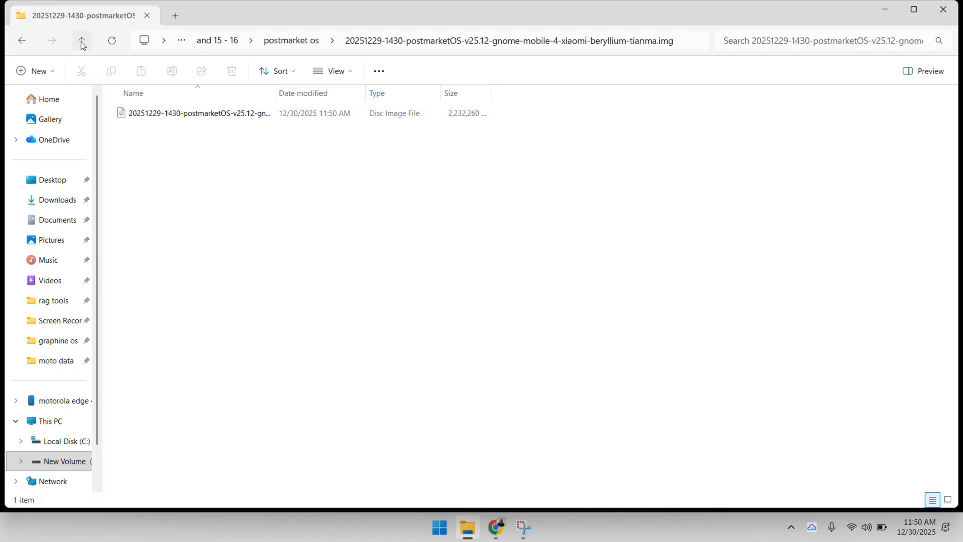
pyautogui.click(81, 41)
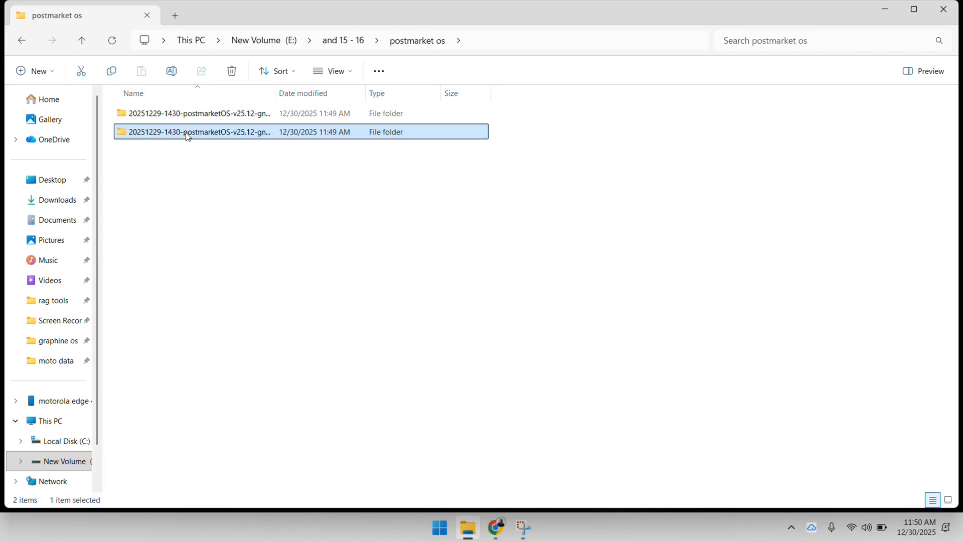
pyautogui.doubleClick(197, 132)
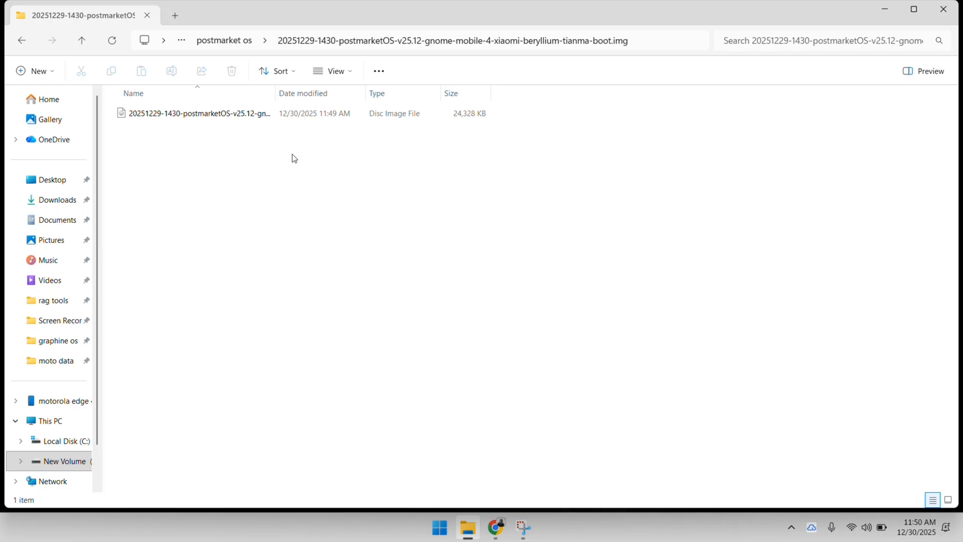
pyautogui.press('Win+r')
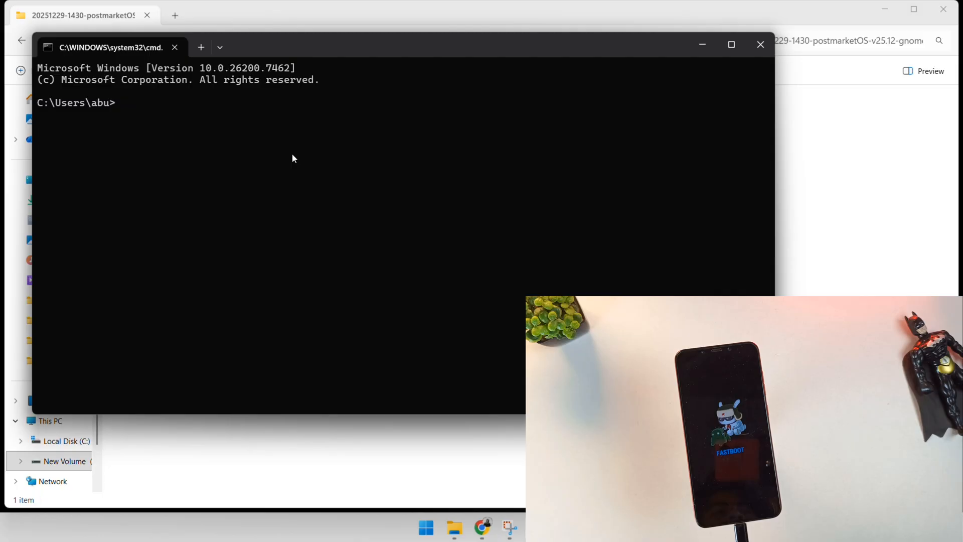
pyautogui.moveTo(332, 146)
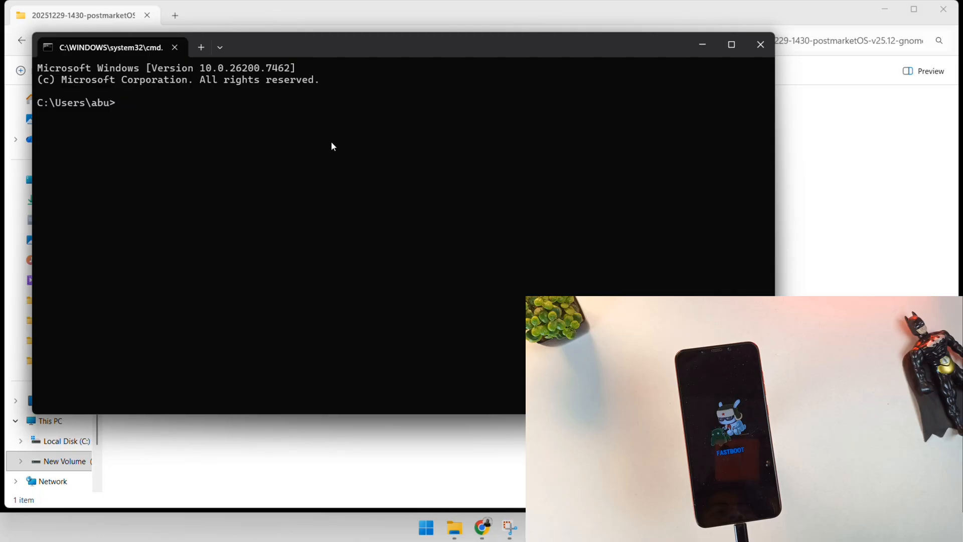
# Step: Run 'fastboot devices' and confirm the phone is listed in fastboot mode
pyautogui.write('fastboot d')
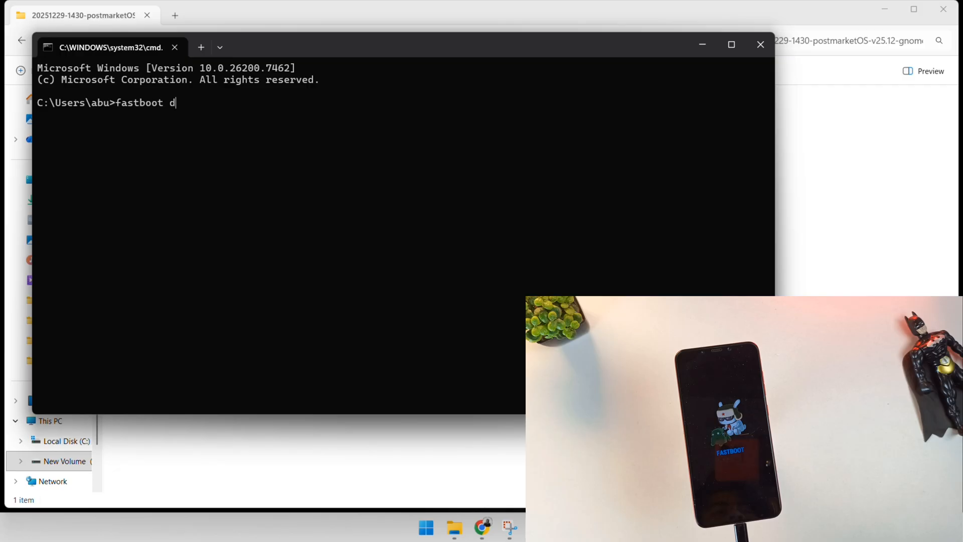
pyautogui.write('evices')
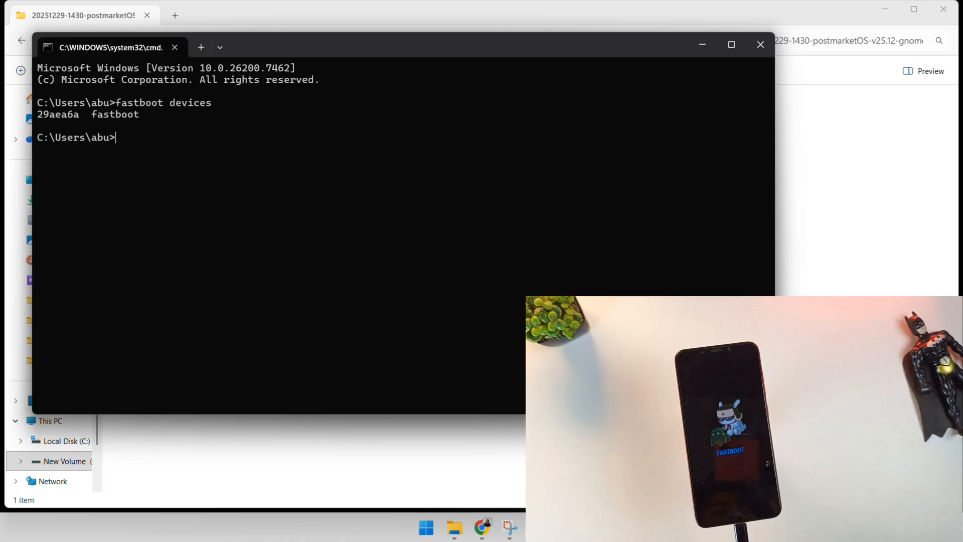
pyautogui.doubleClick(88, 114)
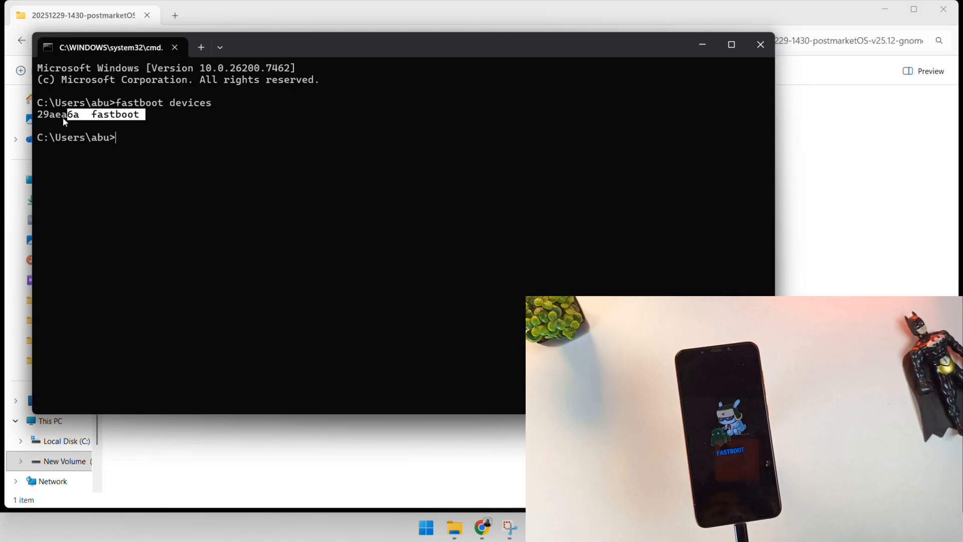
# Step: Flash the postmarketOS system image to userdata with 'fastboot flash userdata'
pyautogui.write('f')
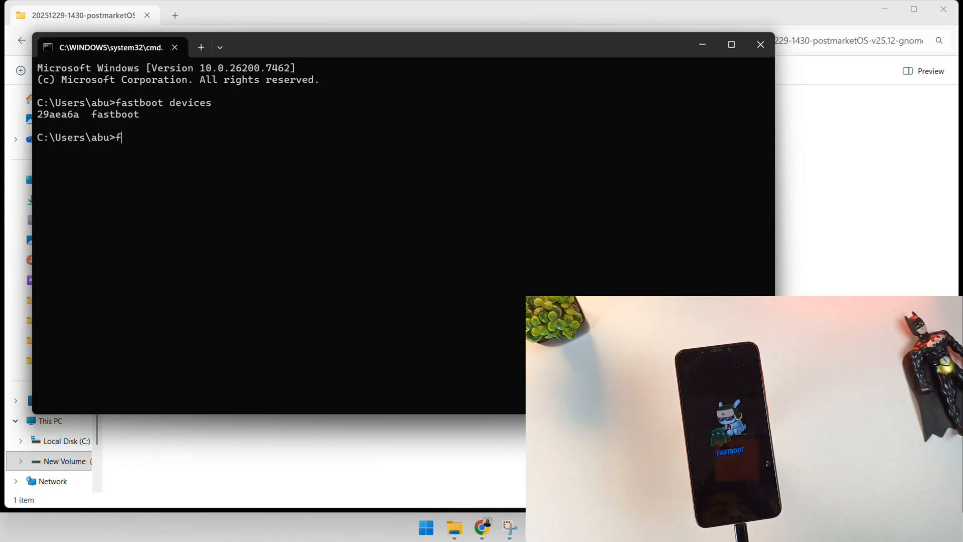
pyautogui.write('astboot f')
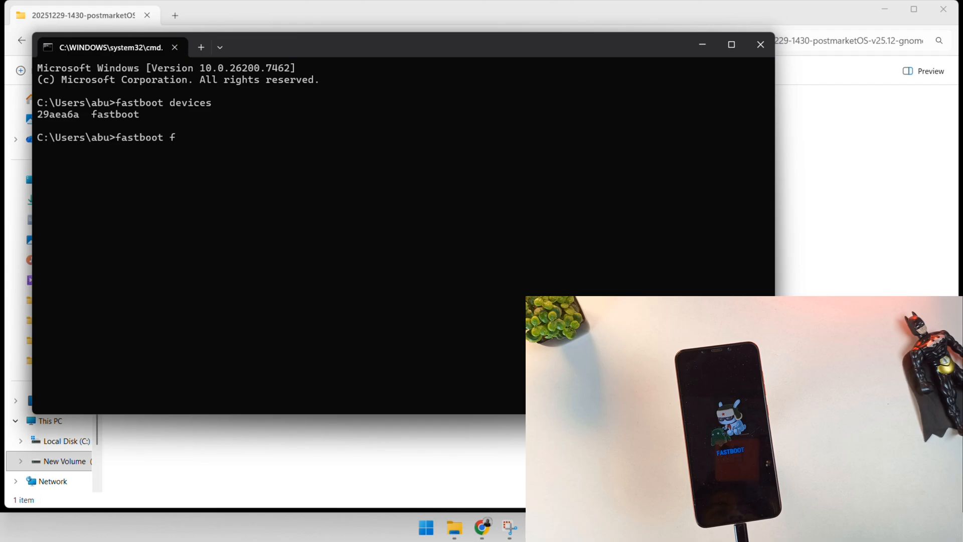
pyautogui.write('lash use')
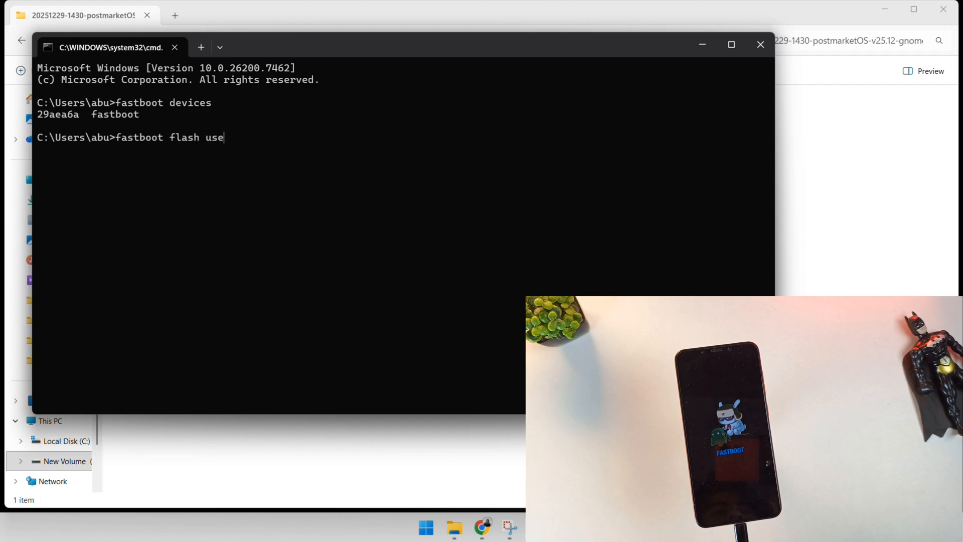
pyautogui.write('rd')
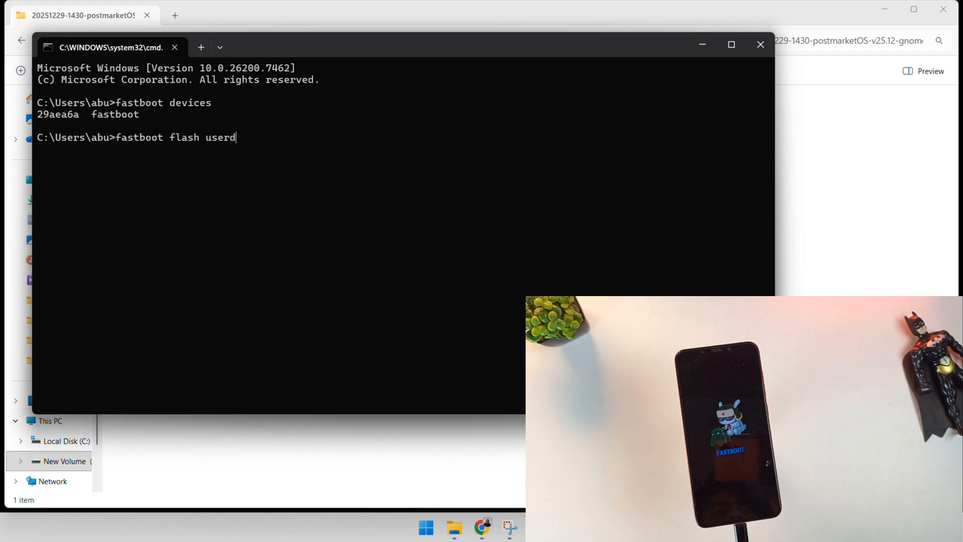
pyautogui.write('ata')
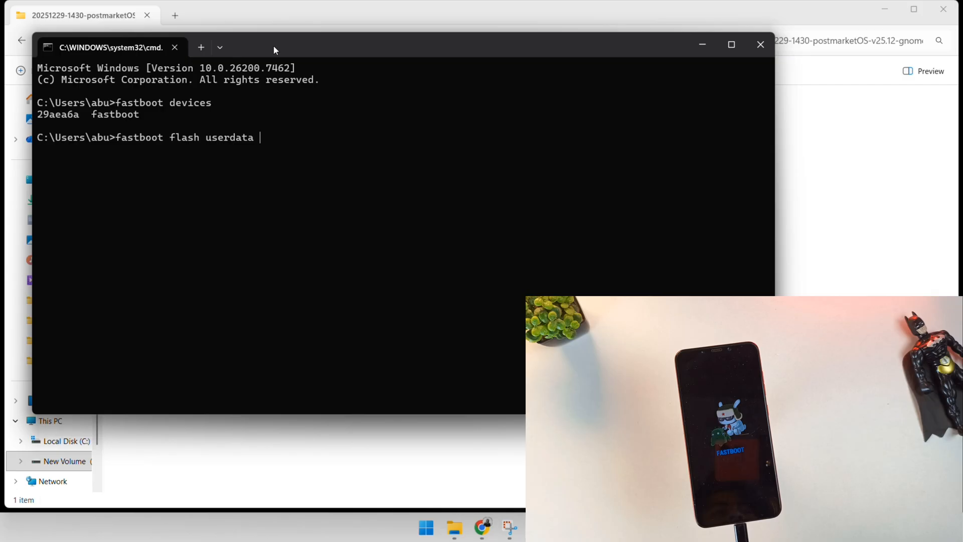
pyautogui.click(454, 527)
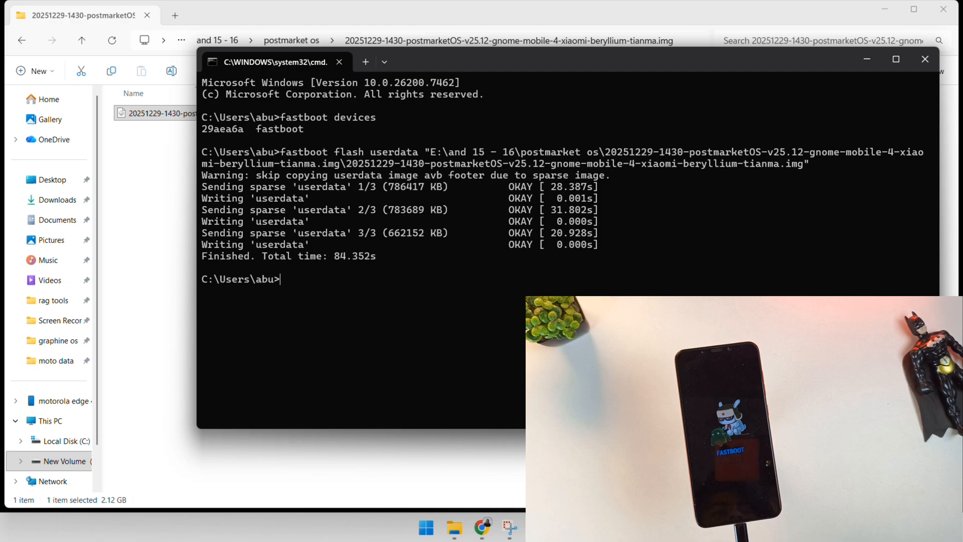
# Step: Flash the boot image with 'fastboot flash boot', then start typing 'fastboot reboot'
pyautogui.write('fastboot flash')
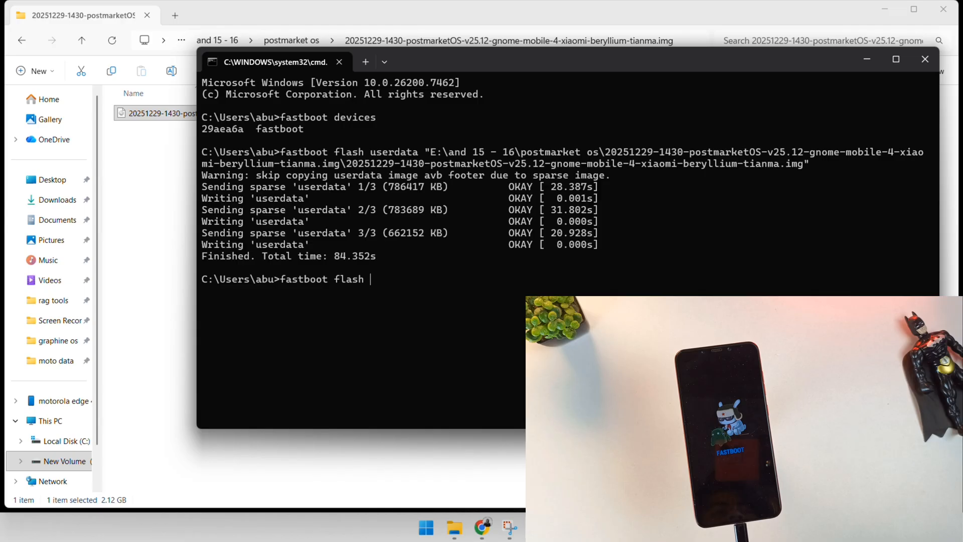
pyautogui.write('boot')
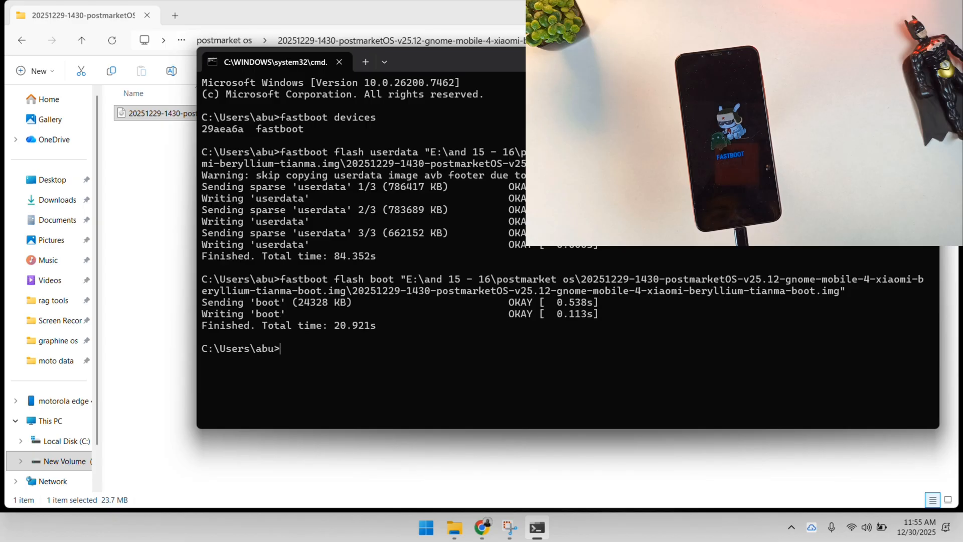
pyautogui.write('fastboot re')
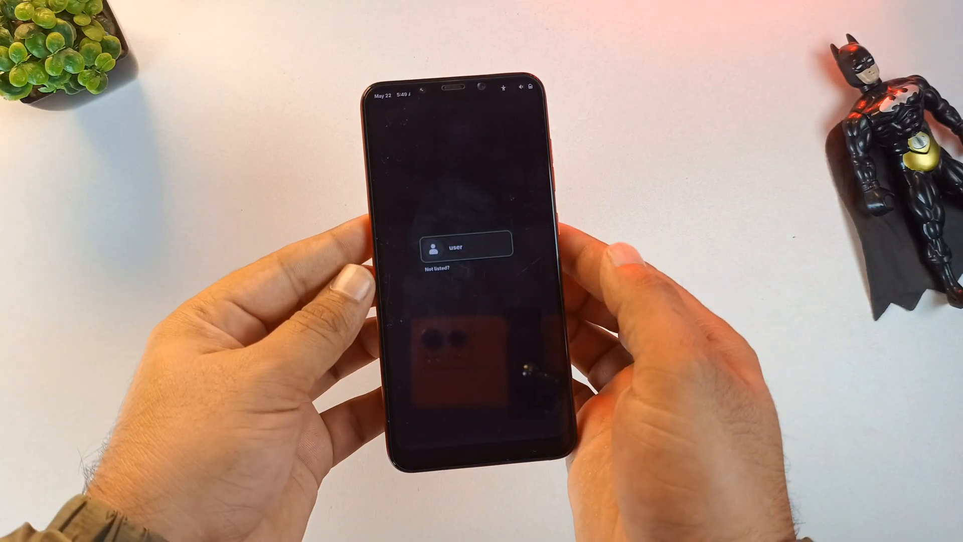
# Step: Tap the 'user' account to show its password field and on-screen keyboard
pyautogui.click(466, 247)
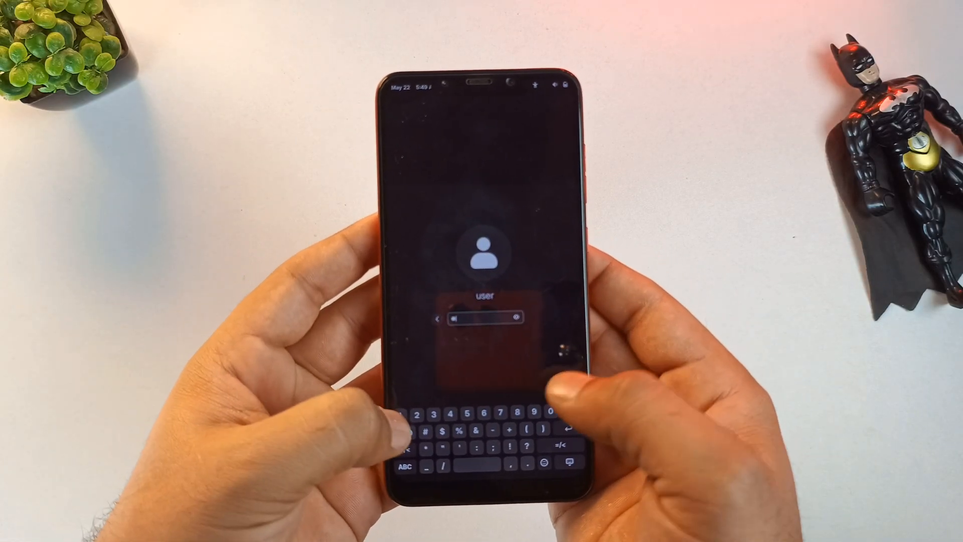